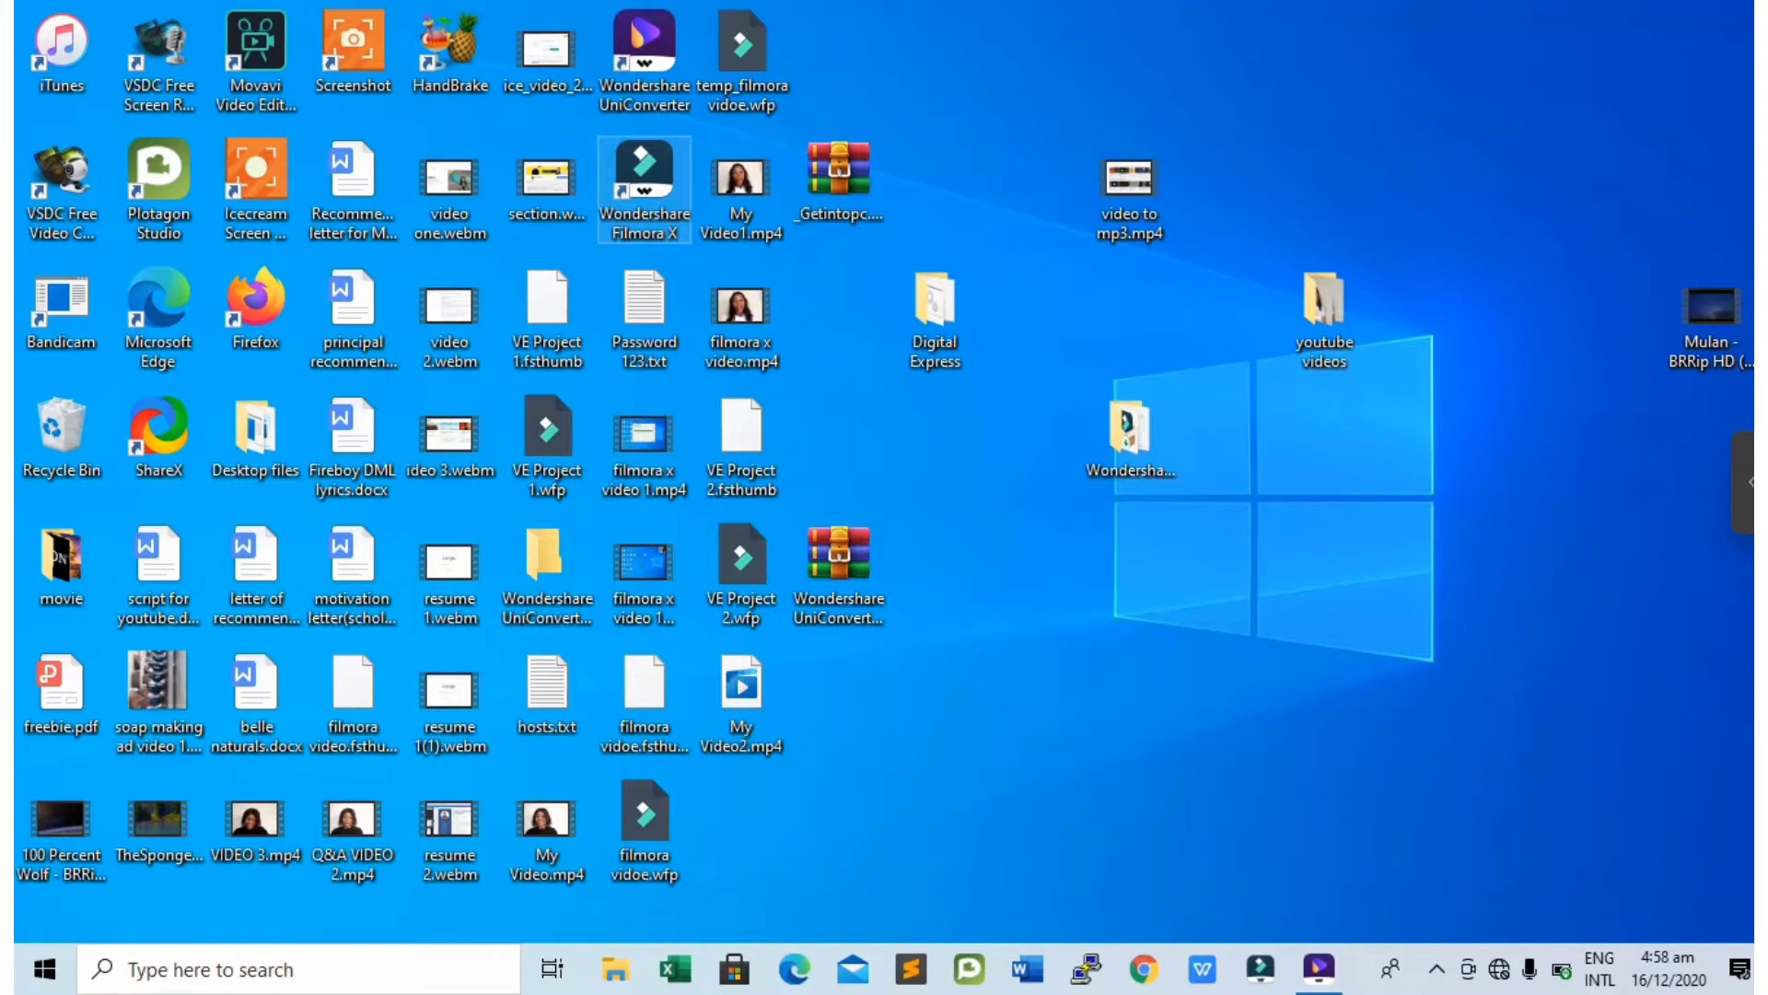
Launch Wondershare Filmora X from its desktop shortcut to reach the start window
right_click(645, 188)
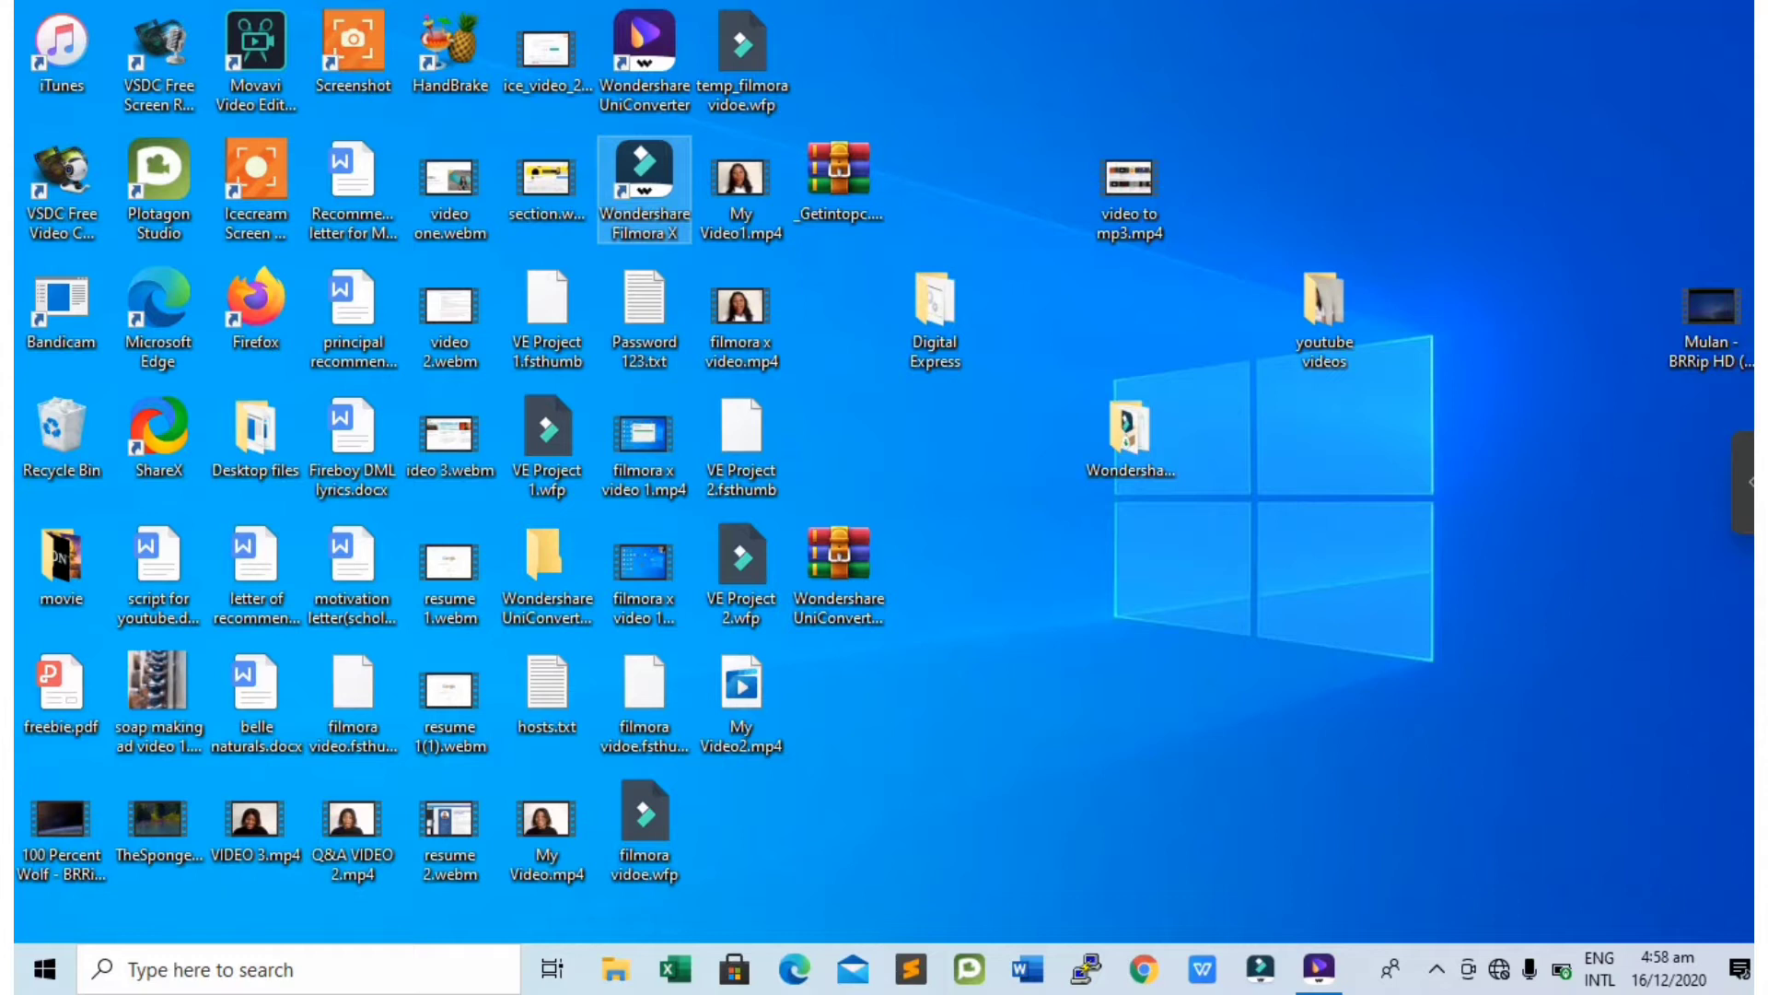
double_click(643, 186)
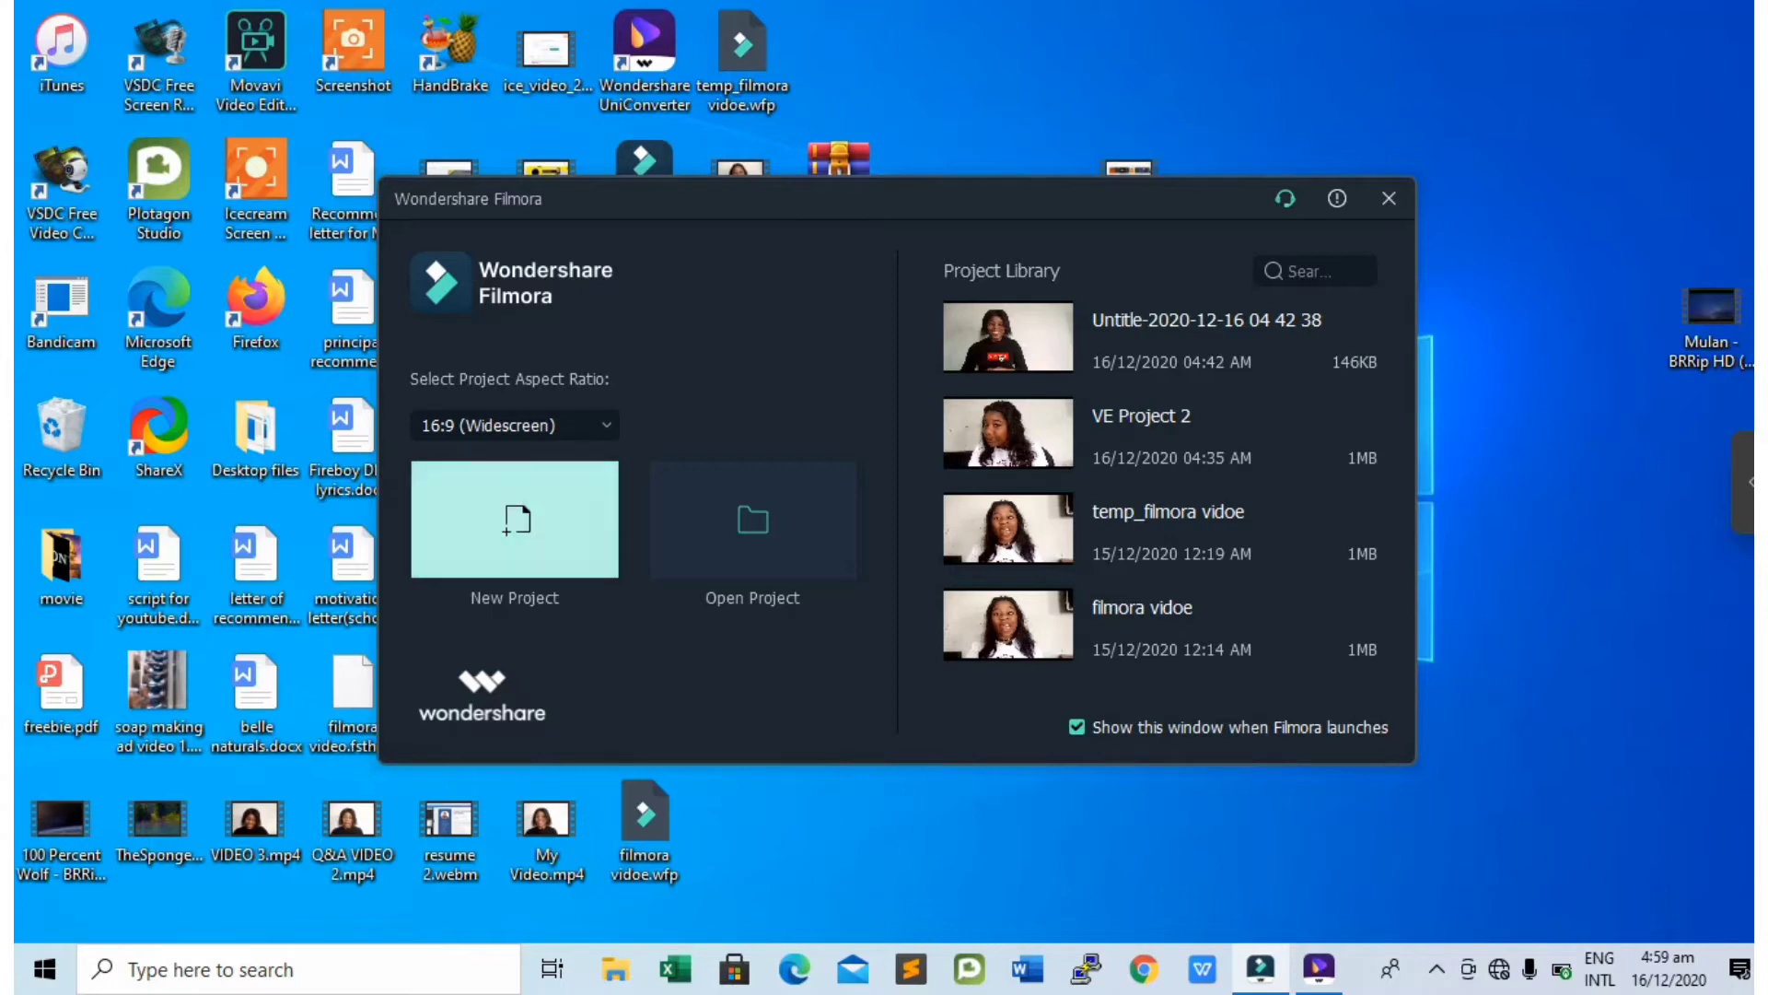
Start a new project and import VID_20201116_132737.mp4 from the youtube videos folder
click(514, 520)
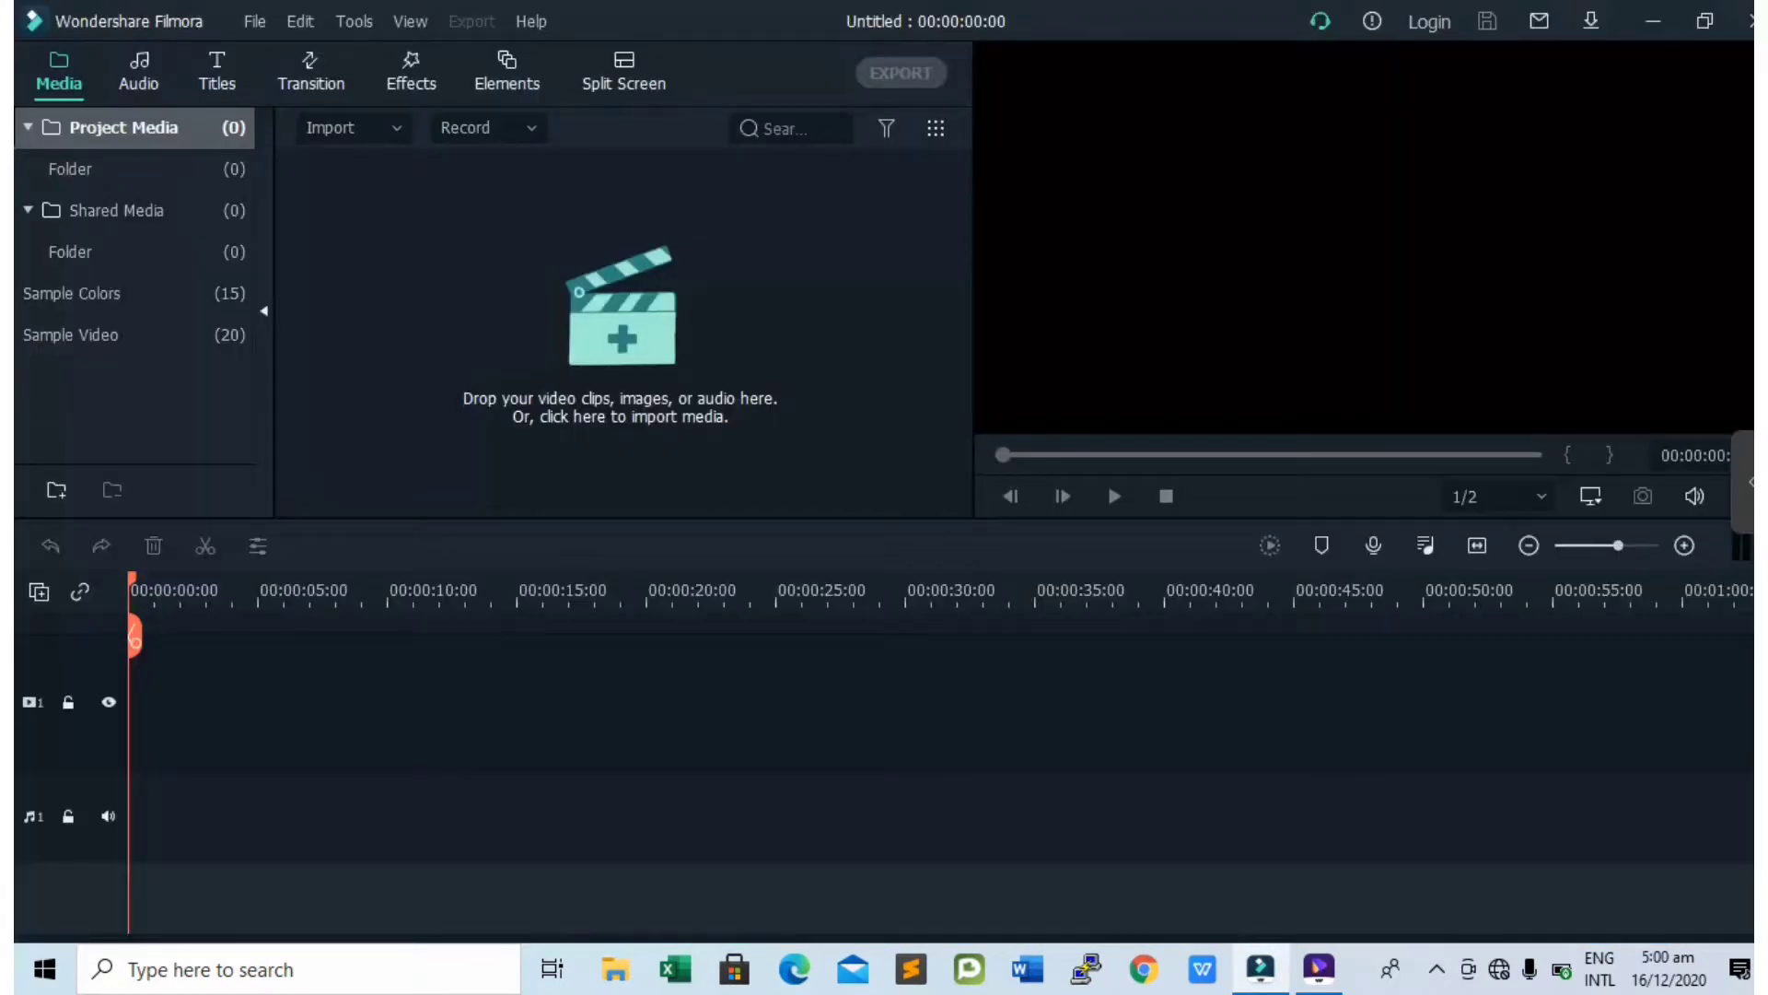
click(346, 127)
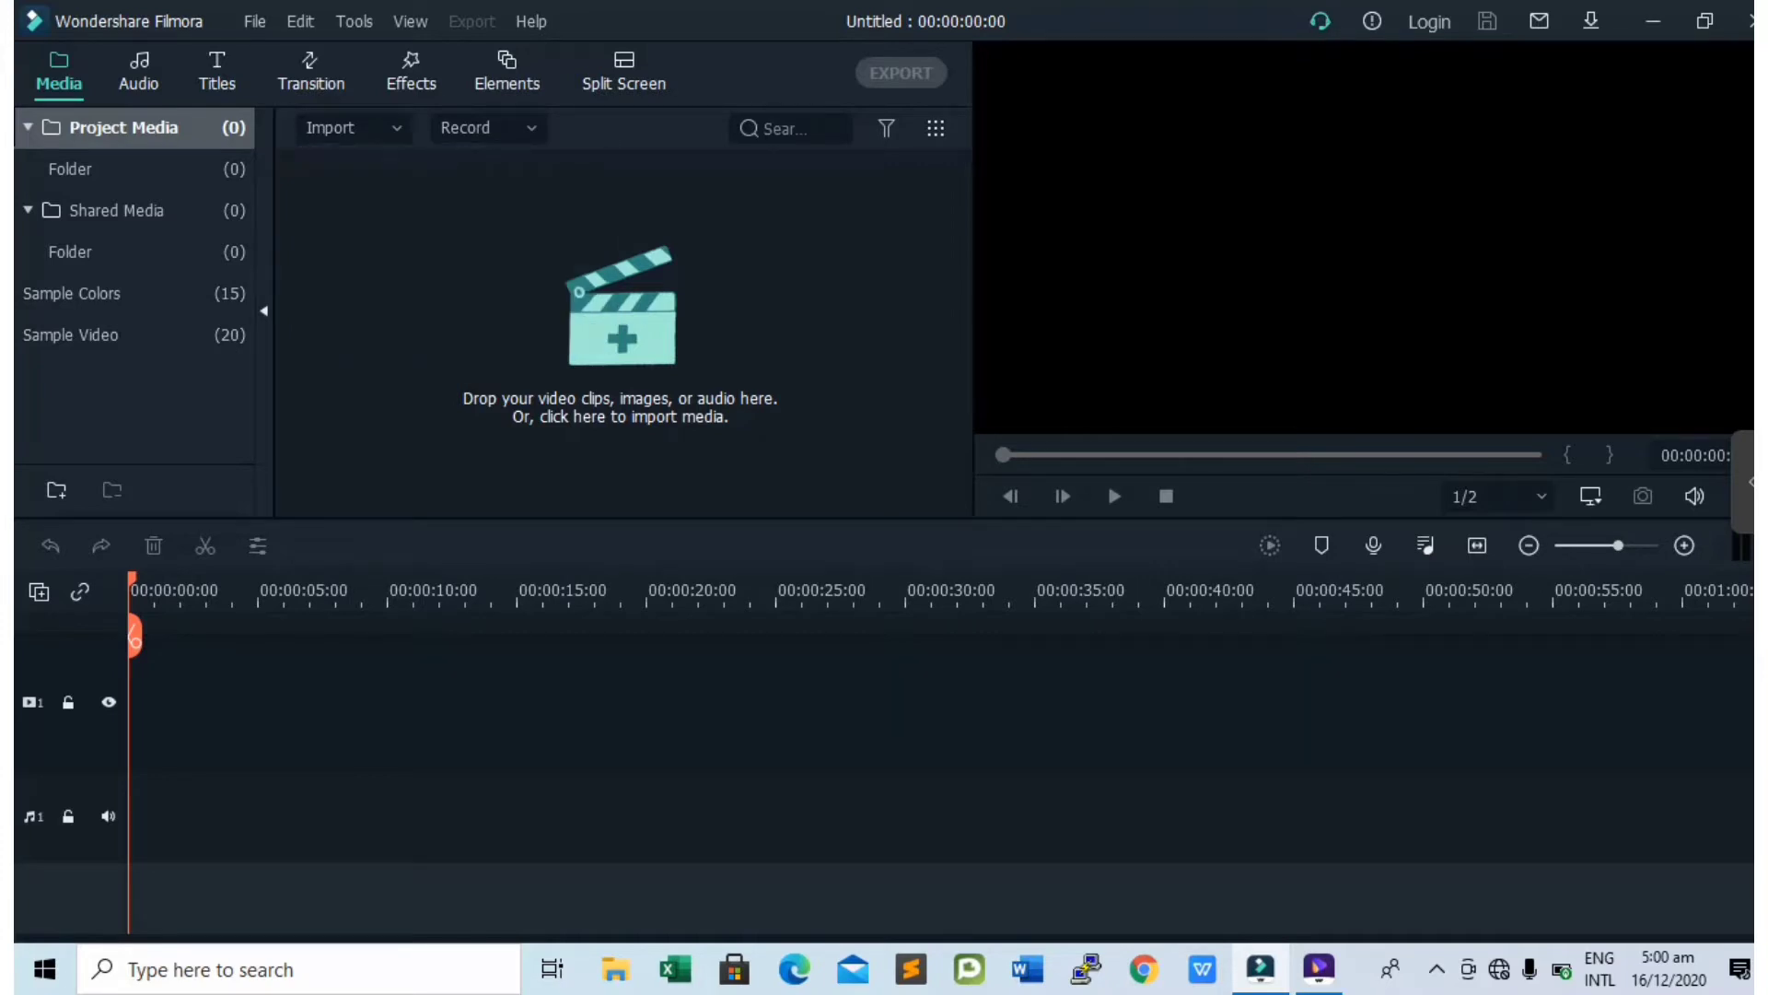
click(618, 407)
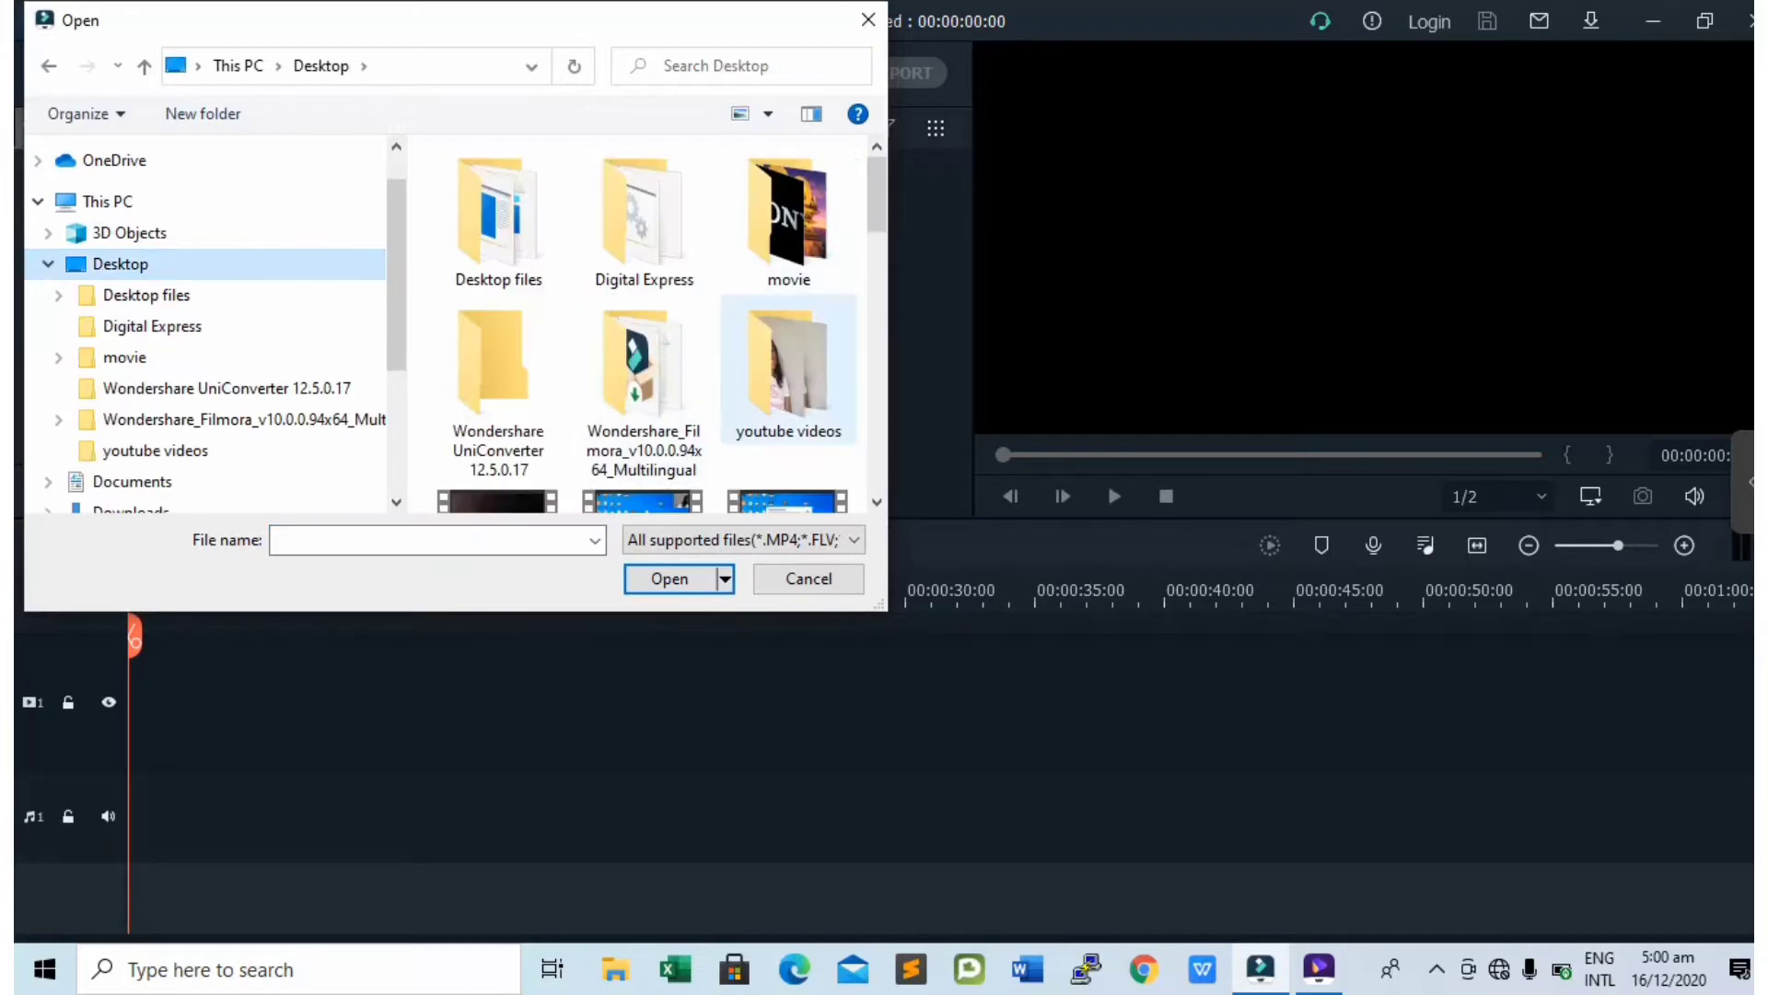
double_click(788, 367)
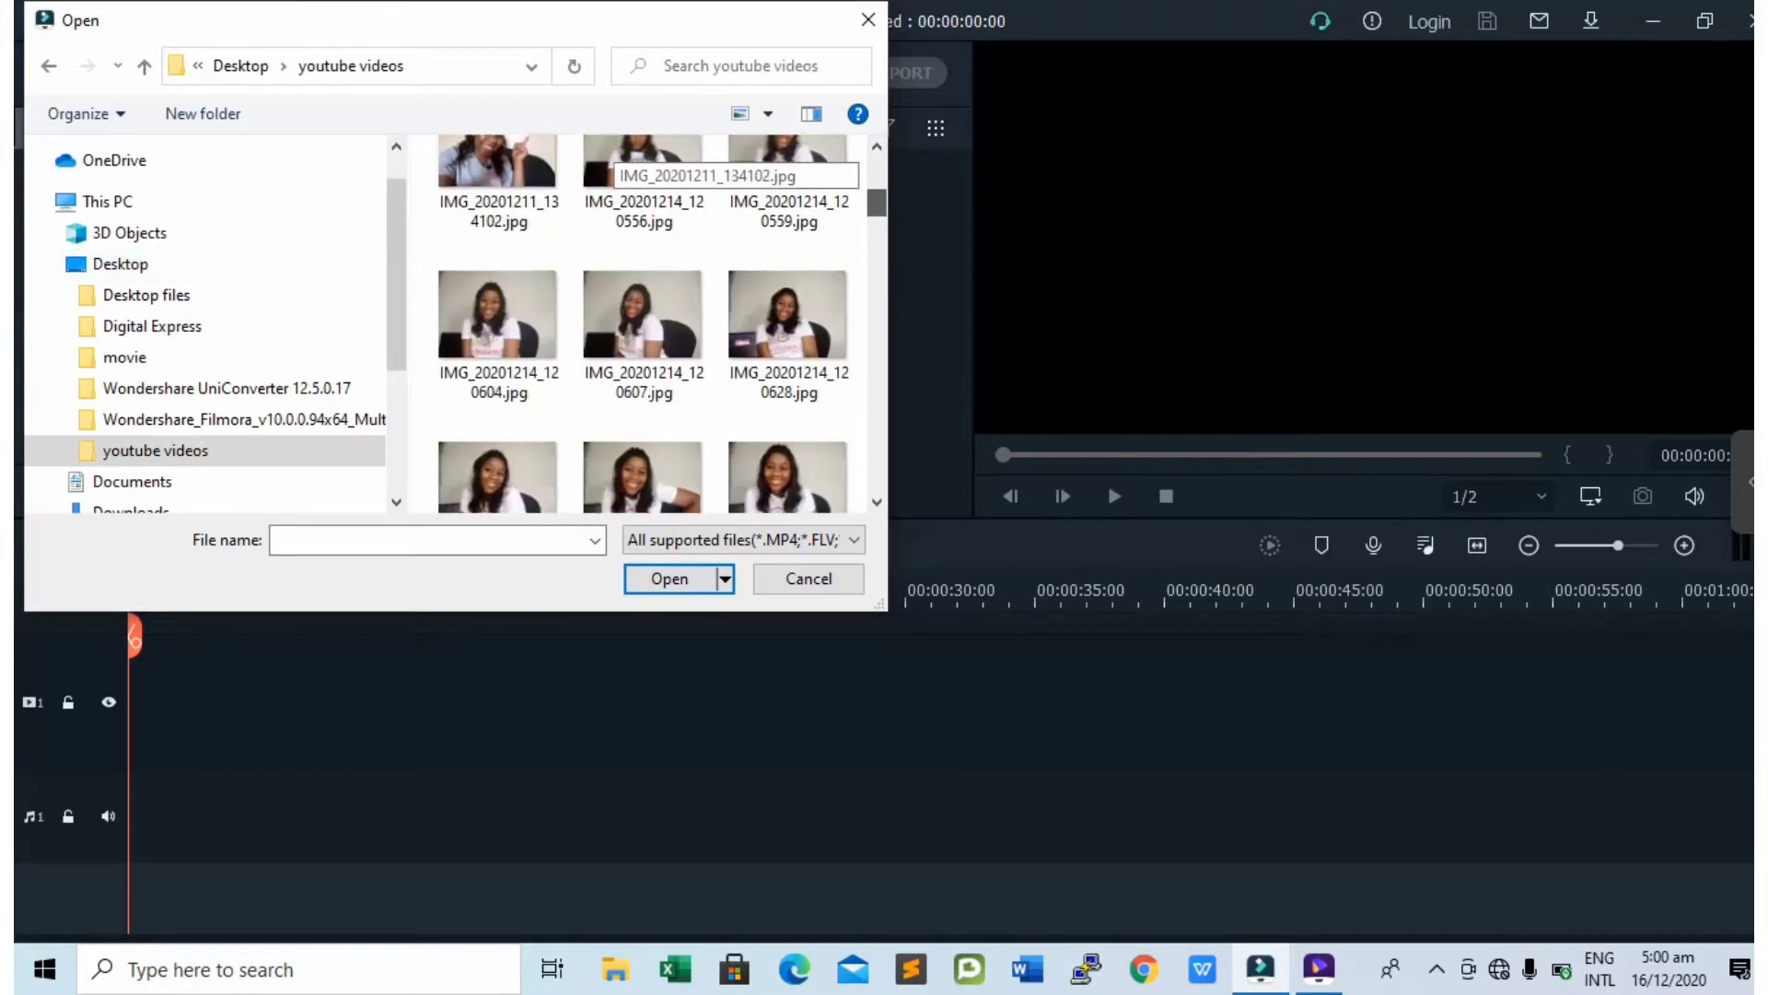
scroll(down, 3)
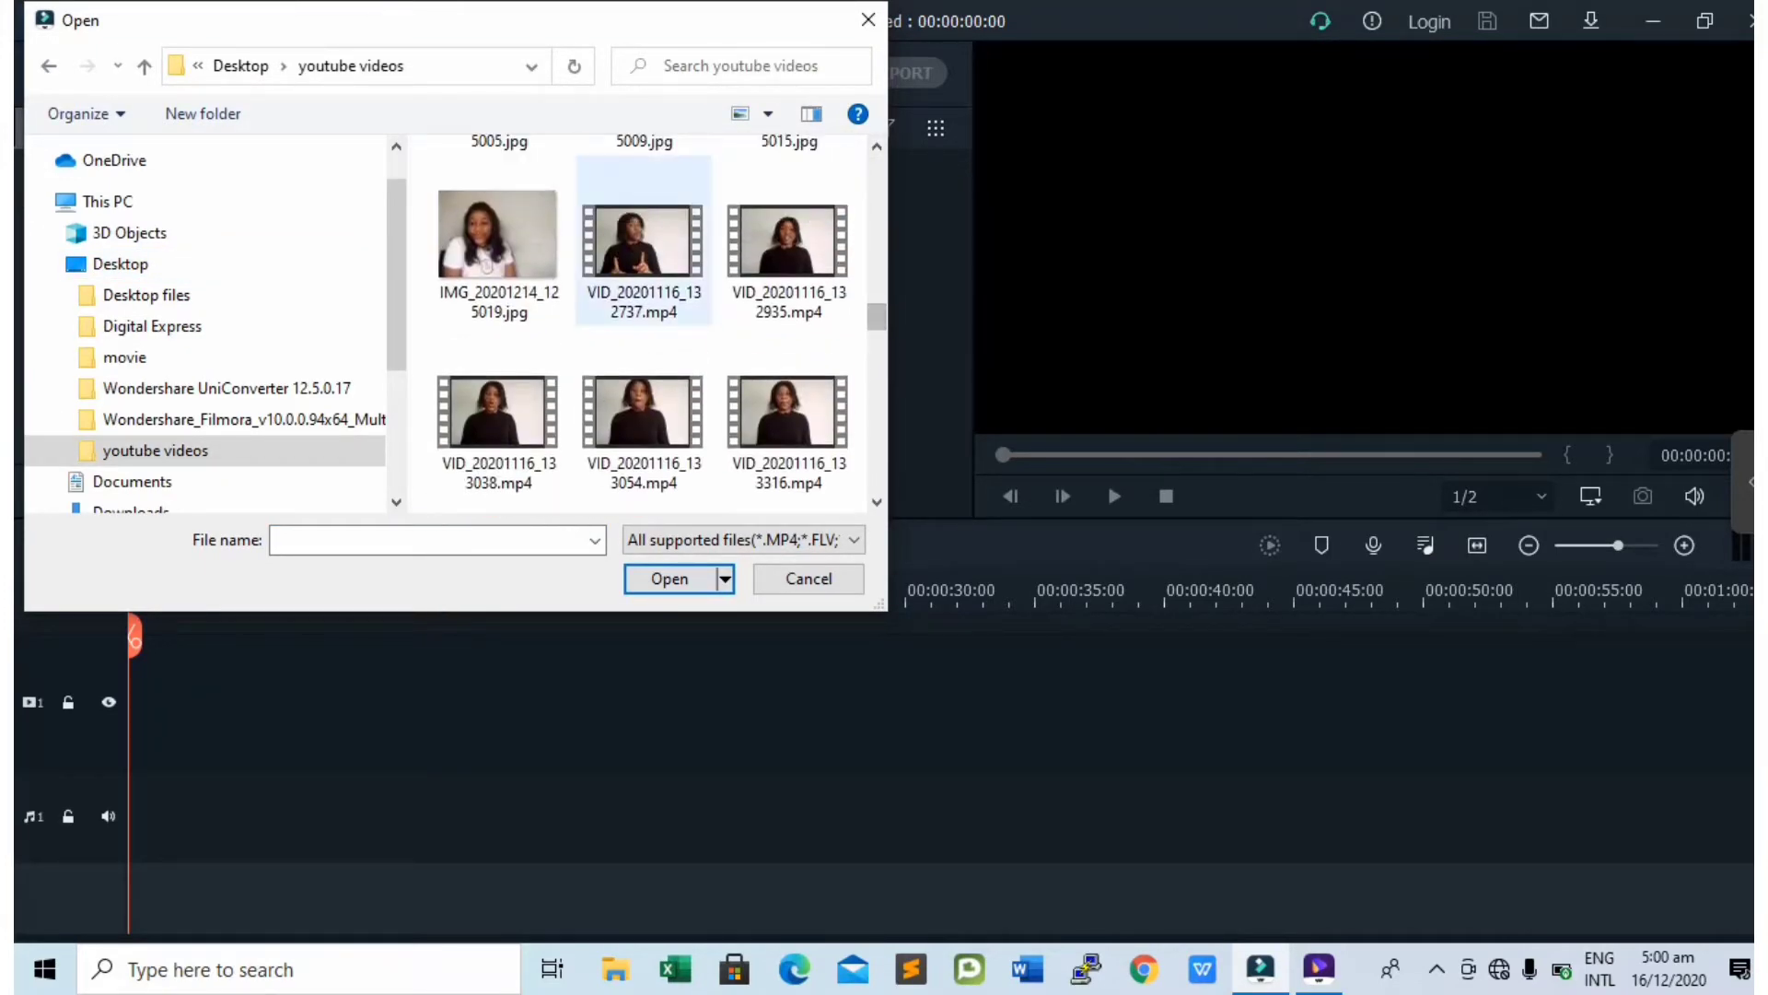
click(643, 233)
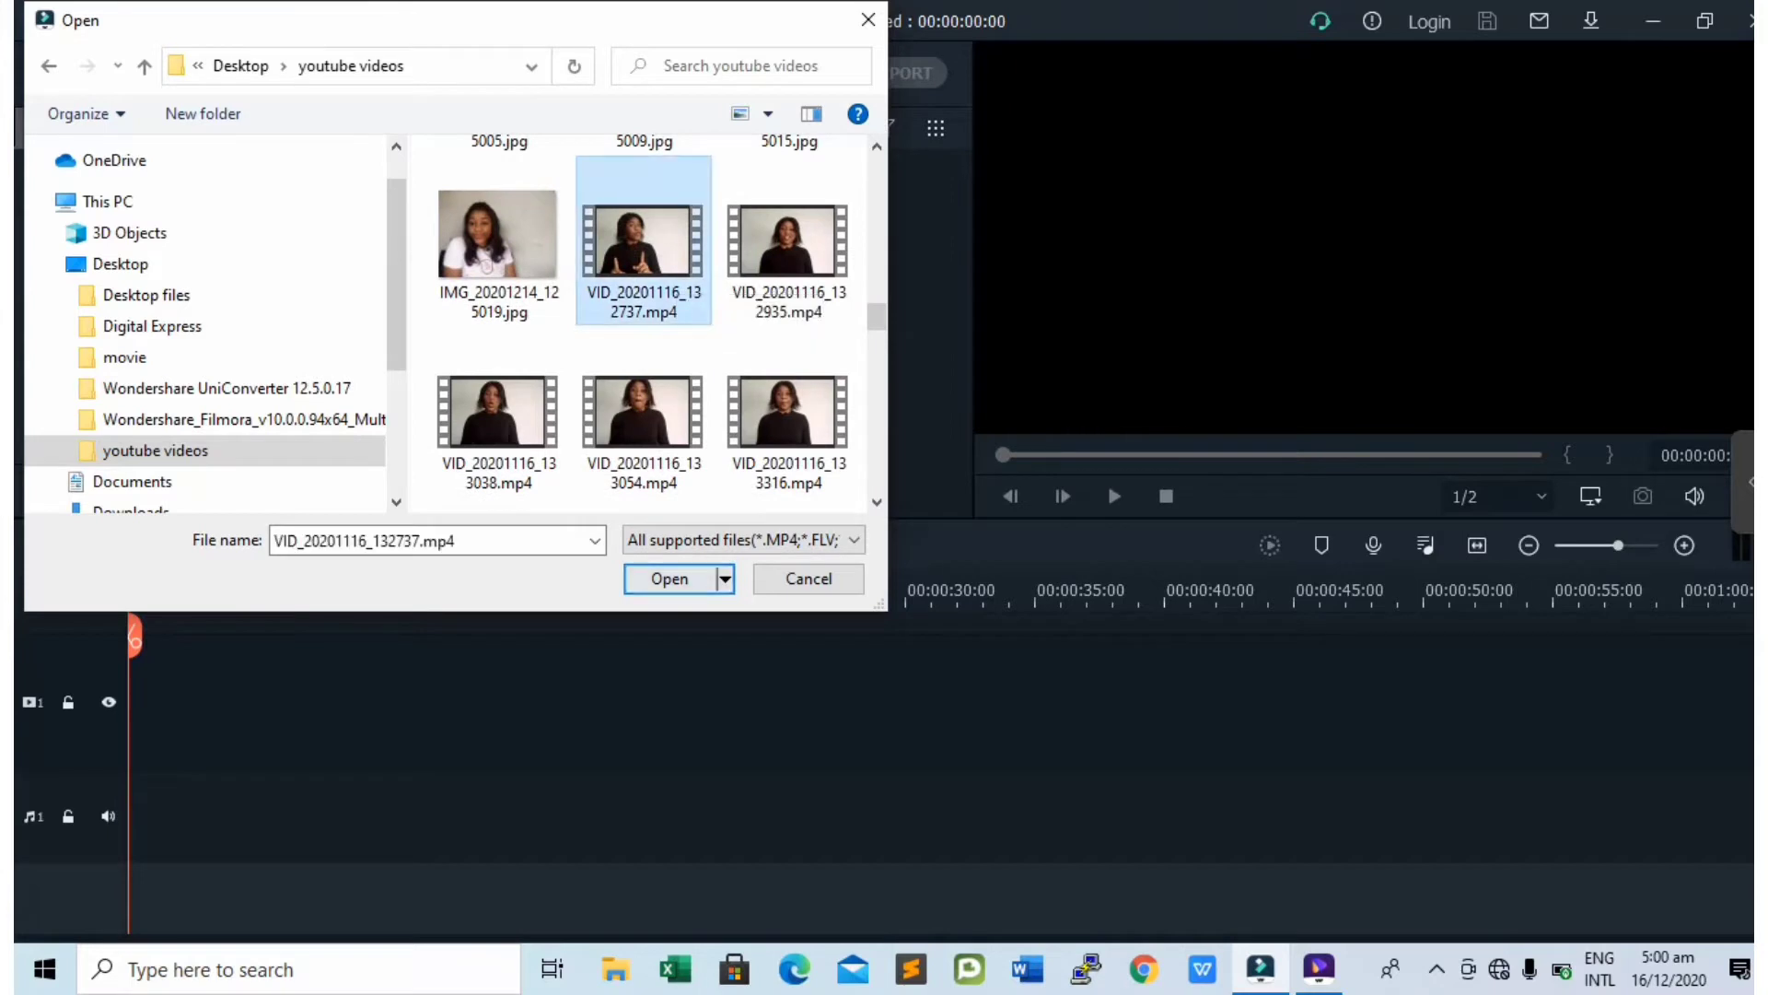
click(669, 576)
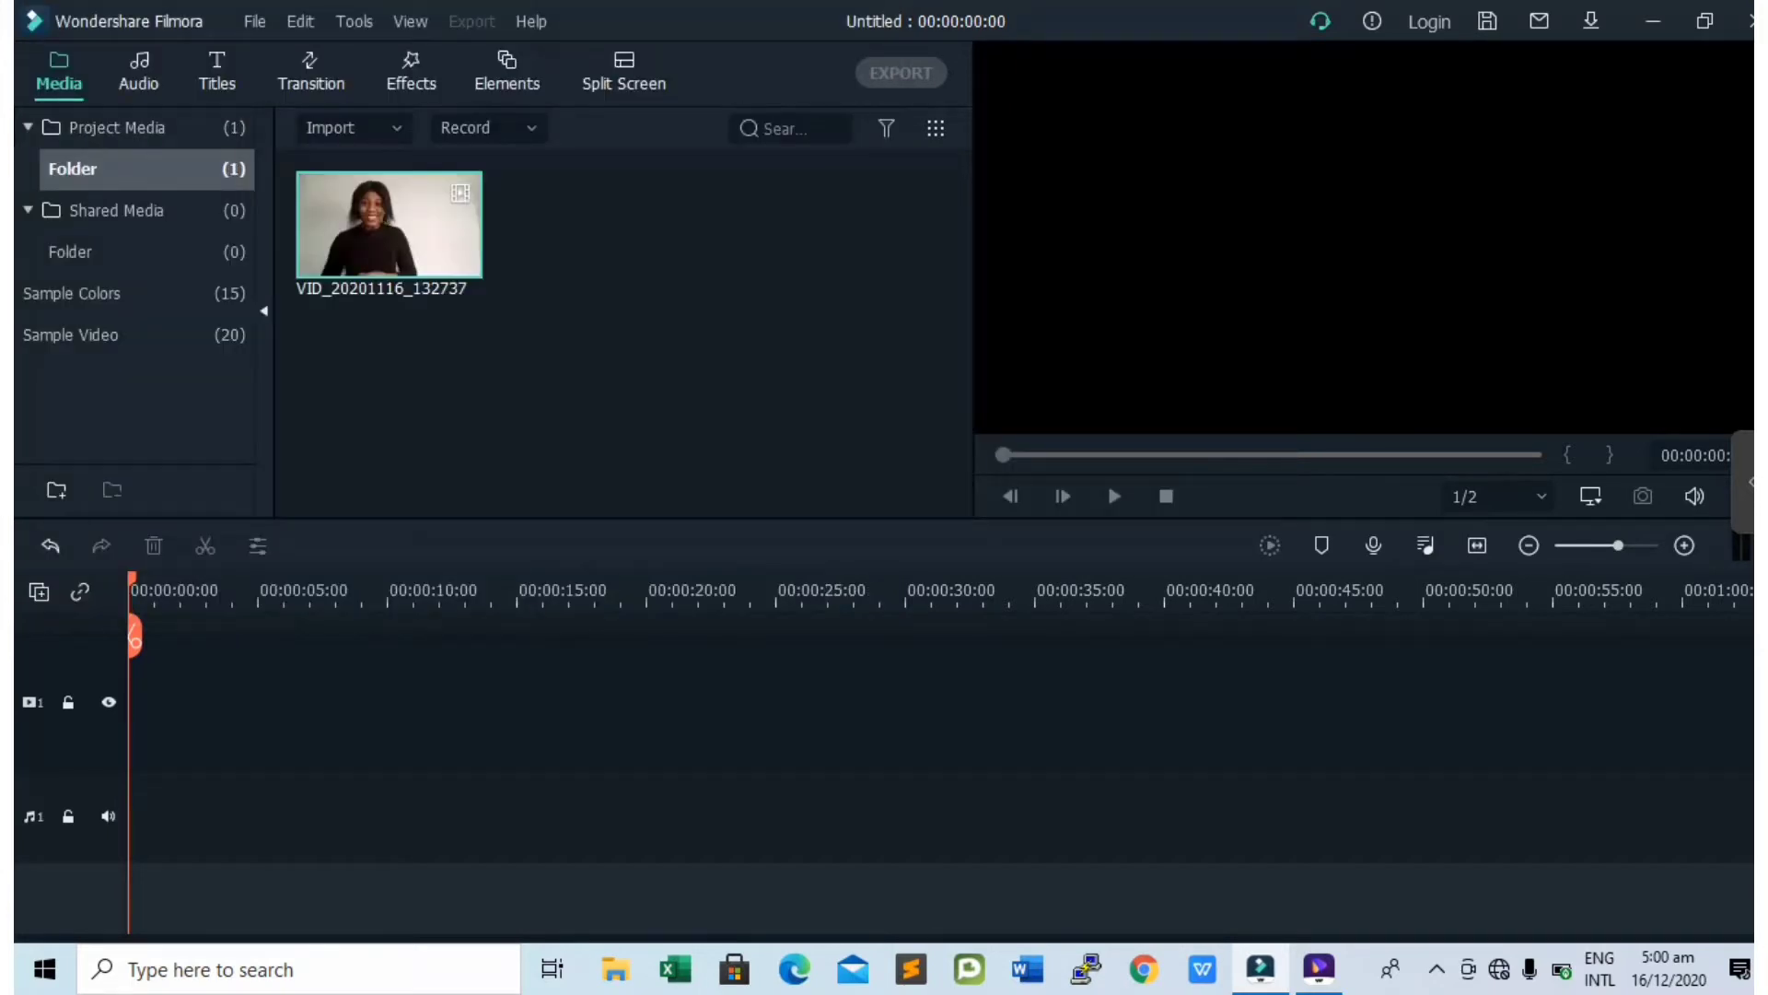
Import the Green Screen Subscribe Button video from Downloads via Import Media Files
click(345, 128)
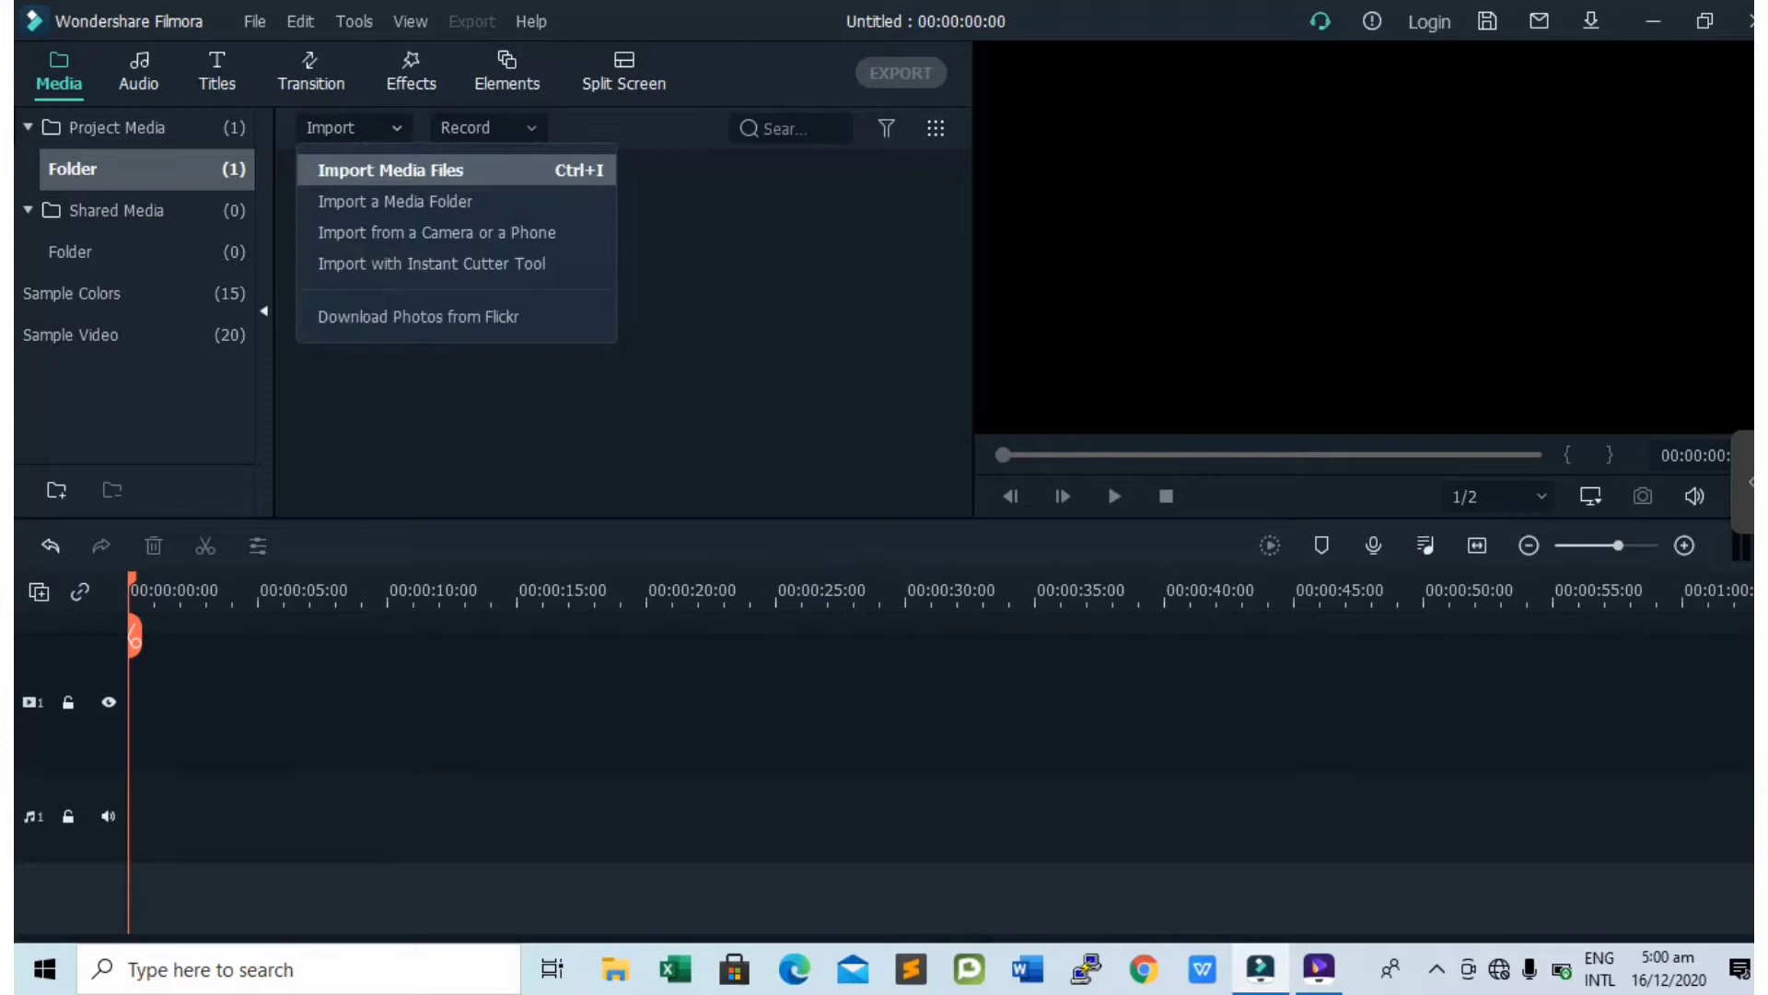
click(390, 170)
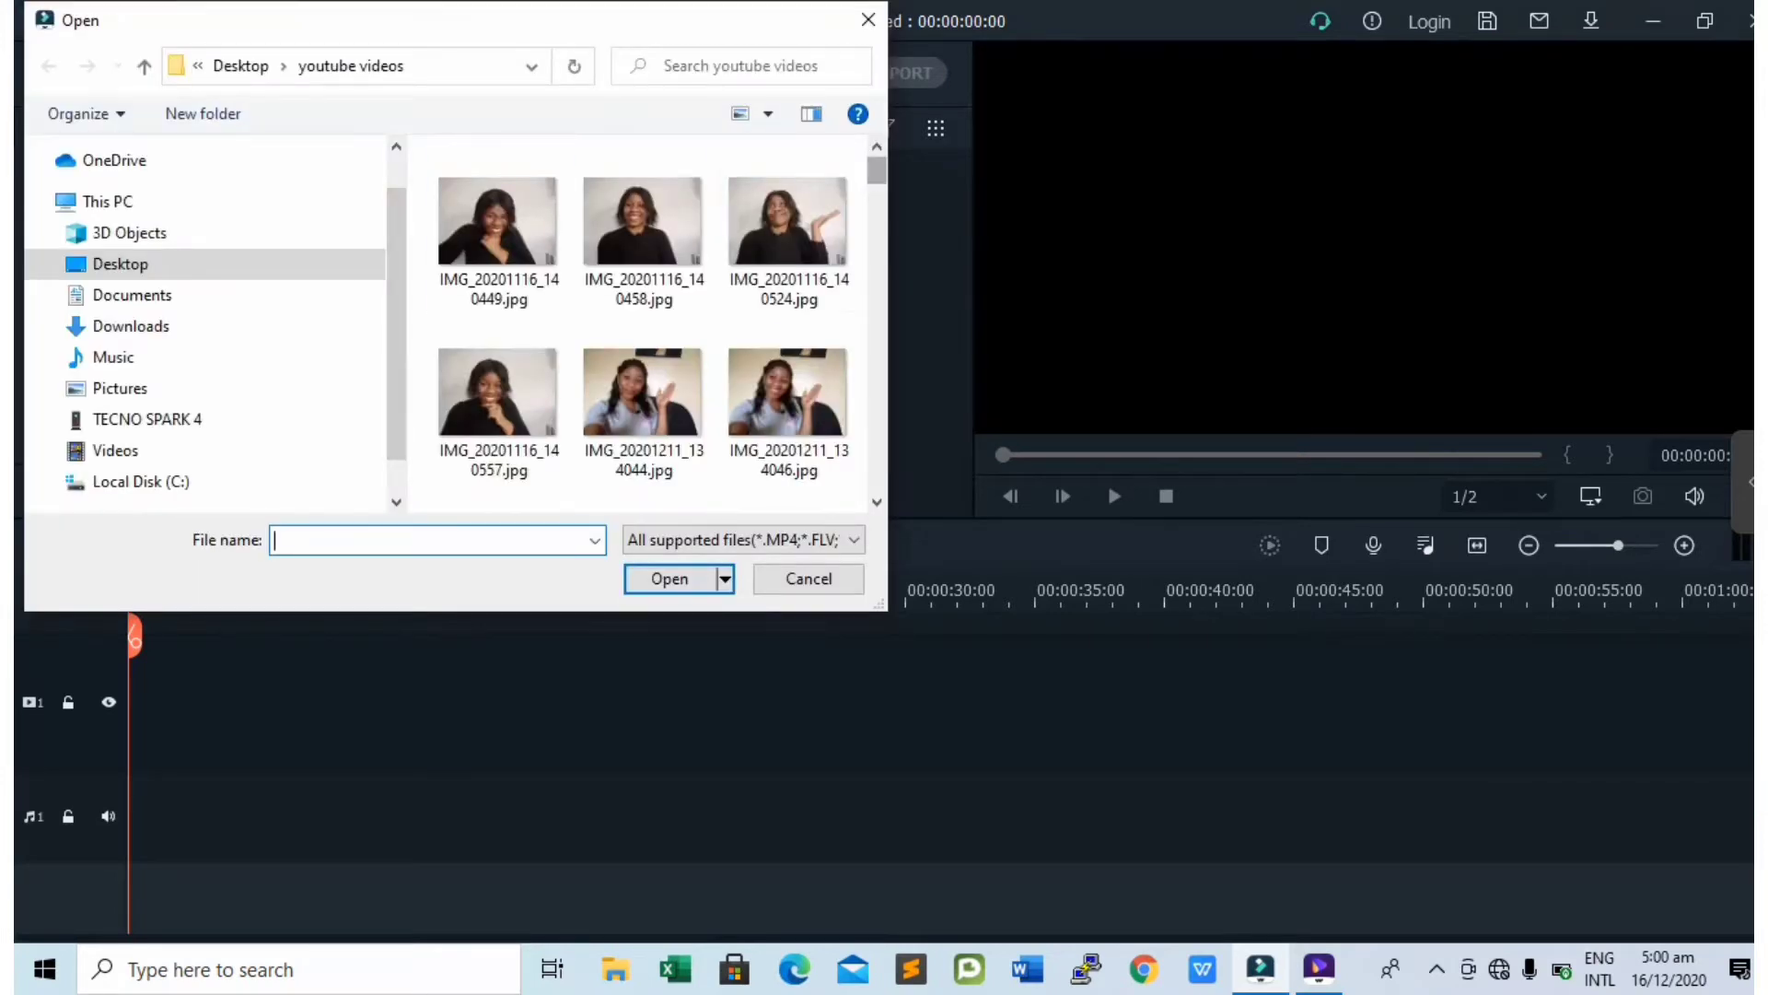
scroll(down, 3)
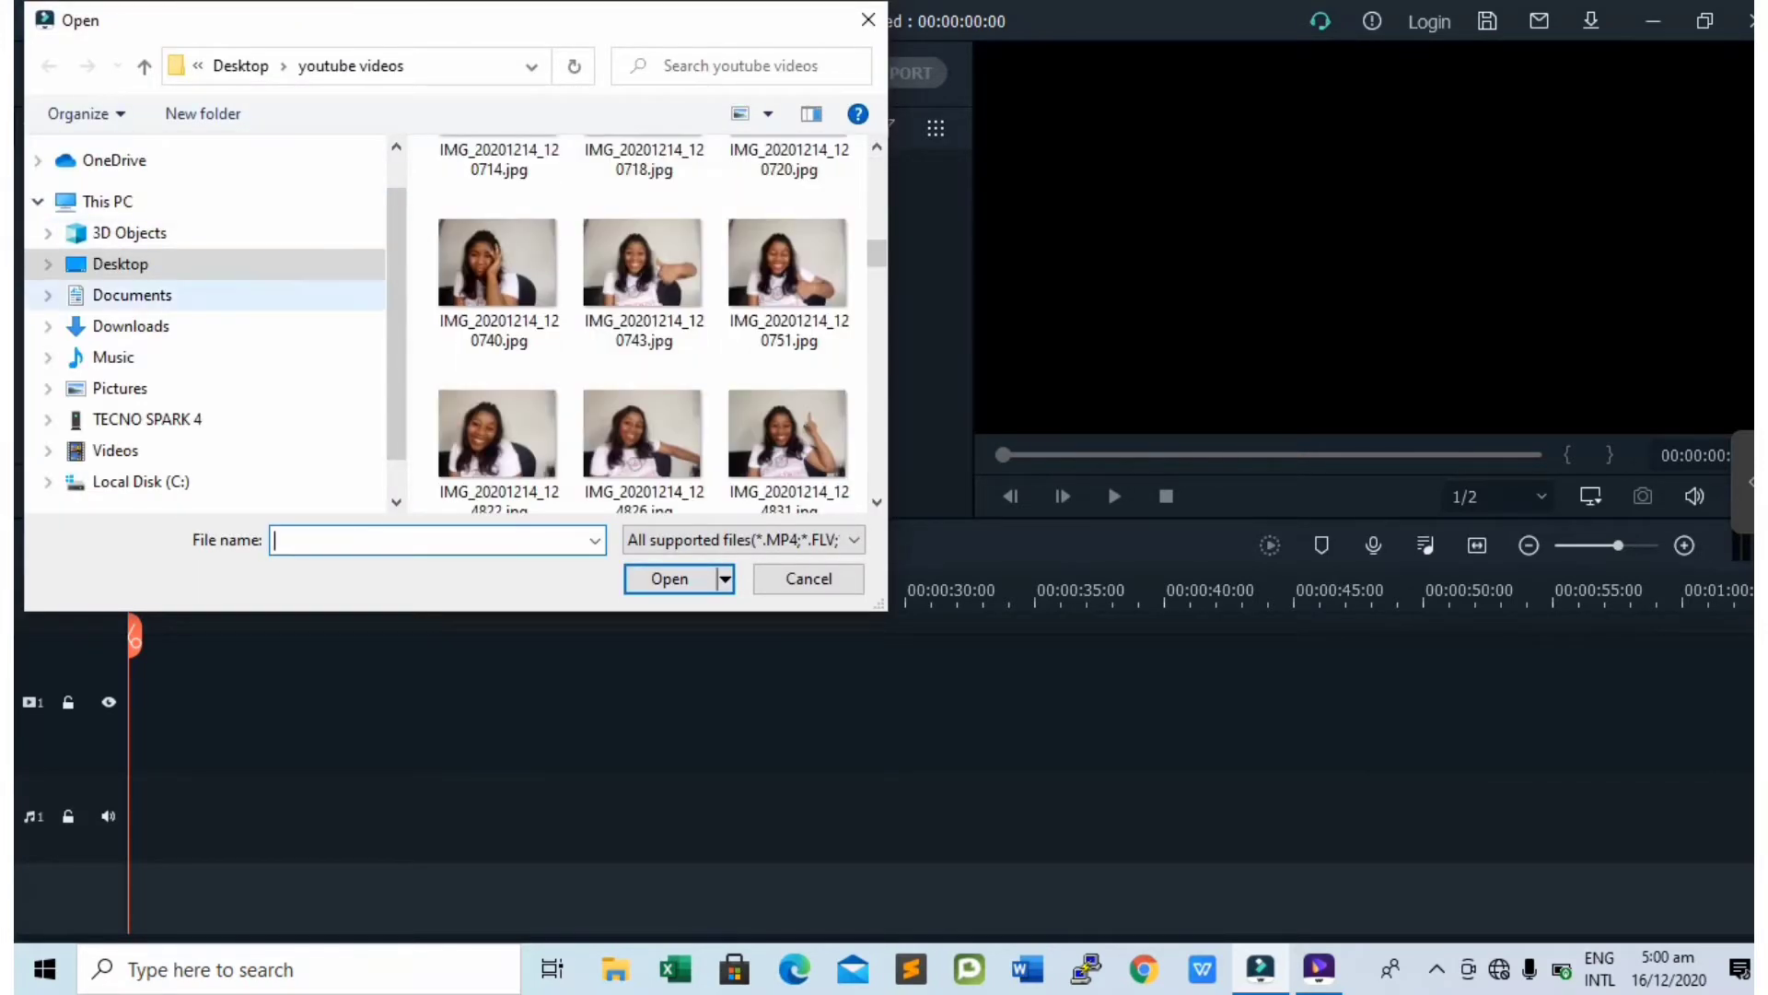
click(130, 326)
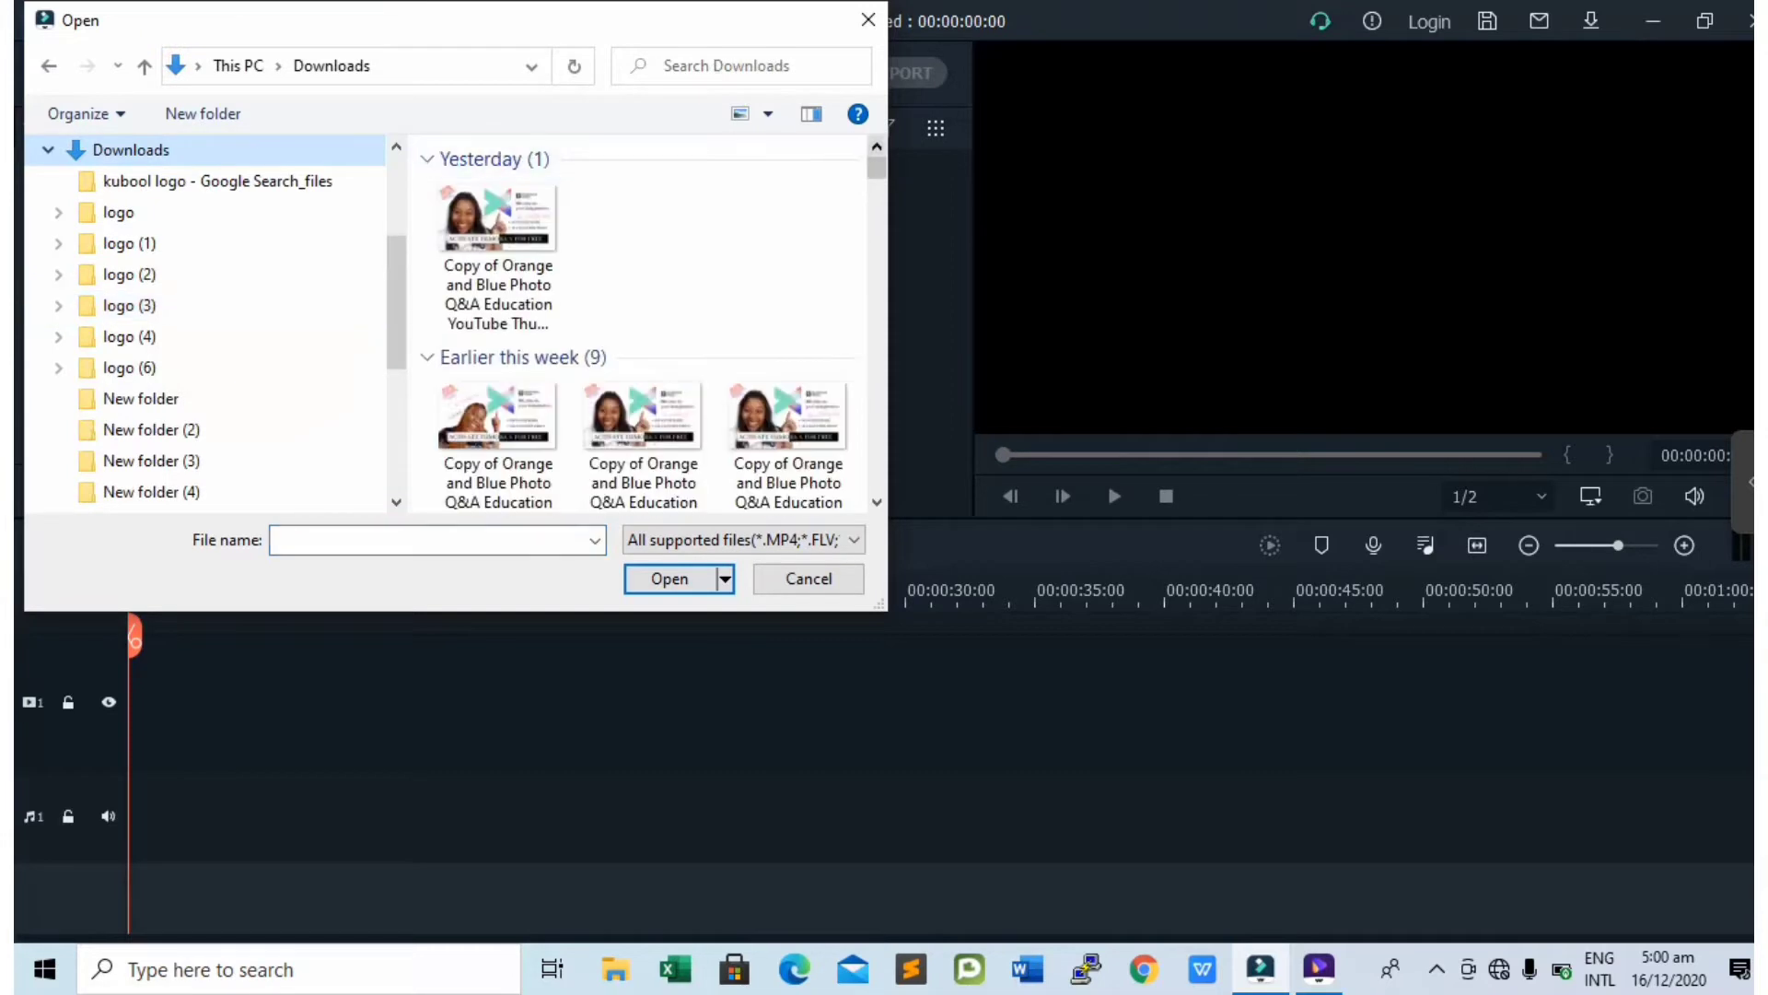
scroll(down, 3)
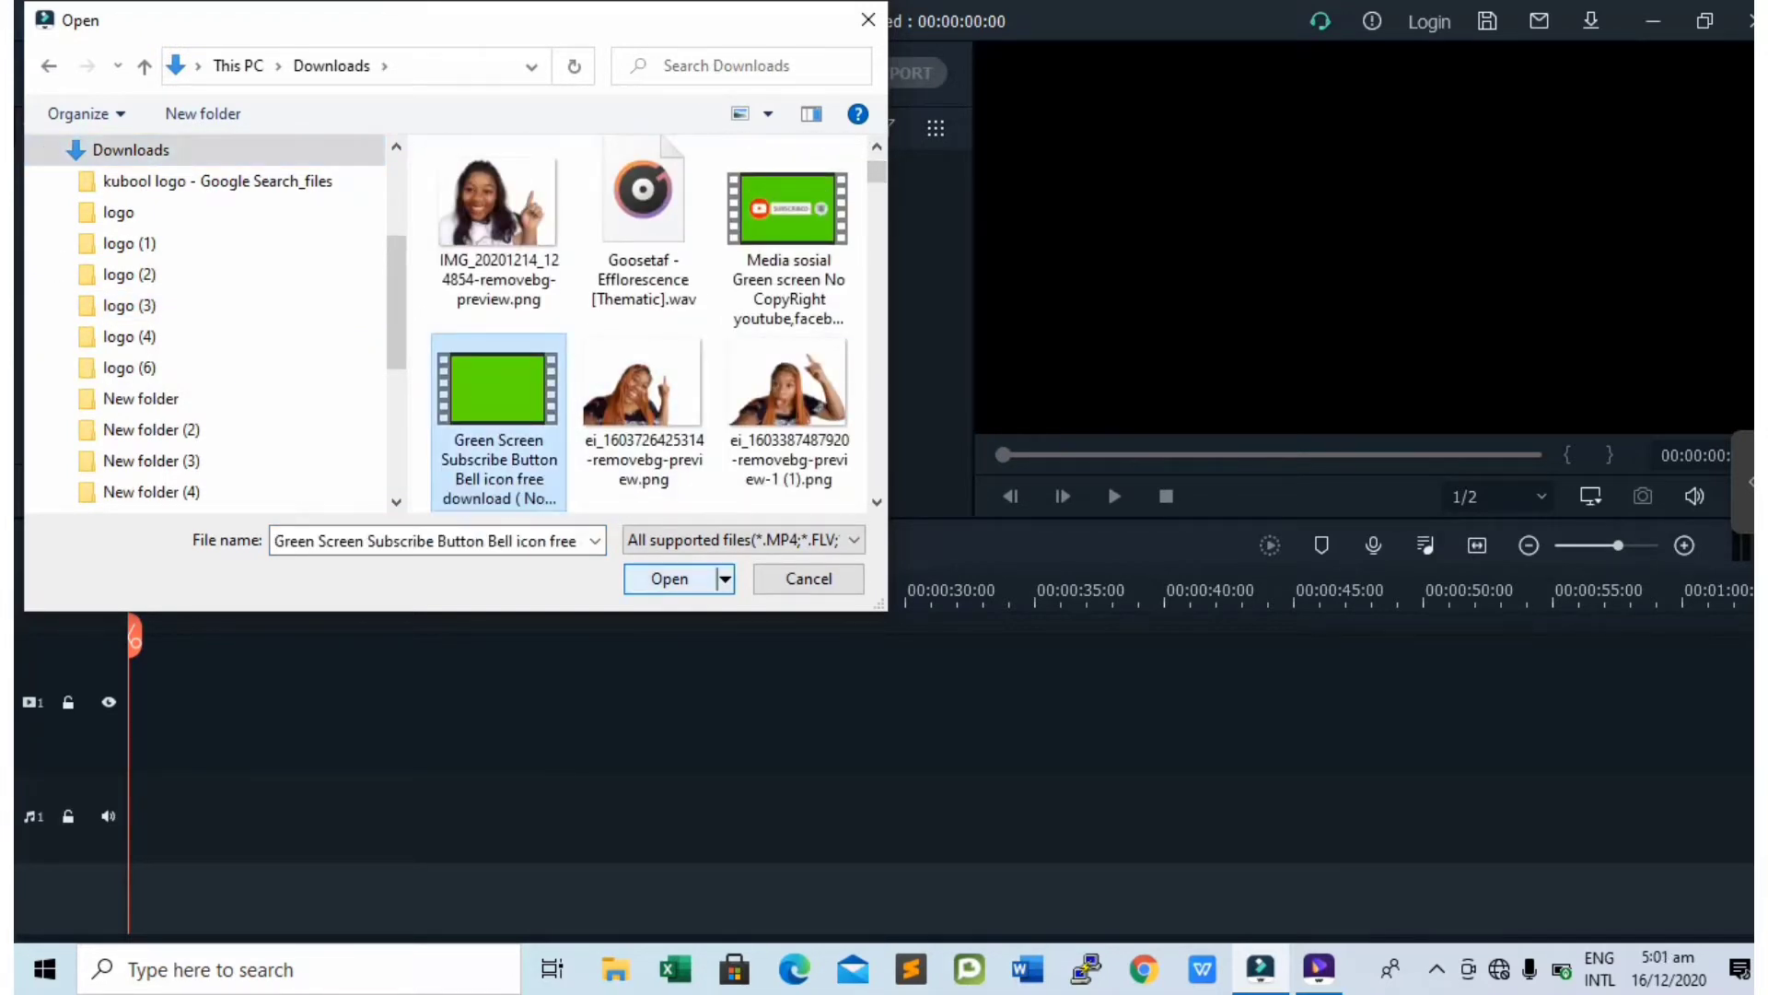
click(666, 576)
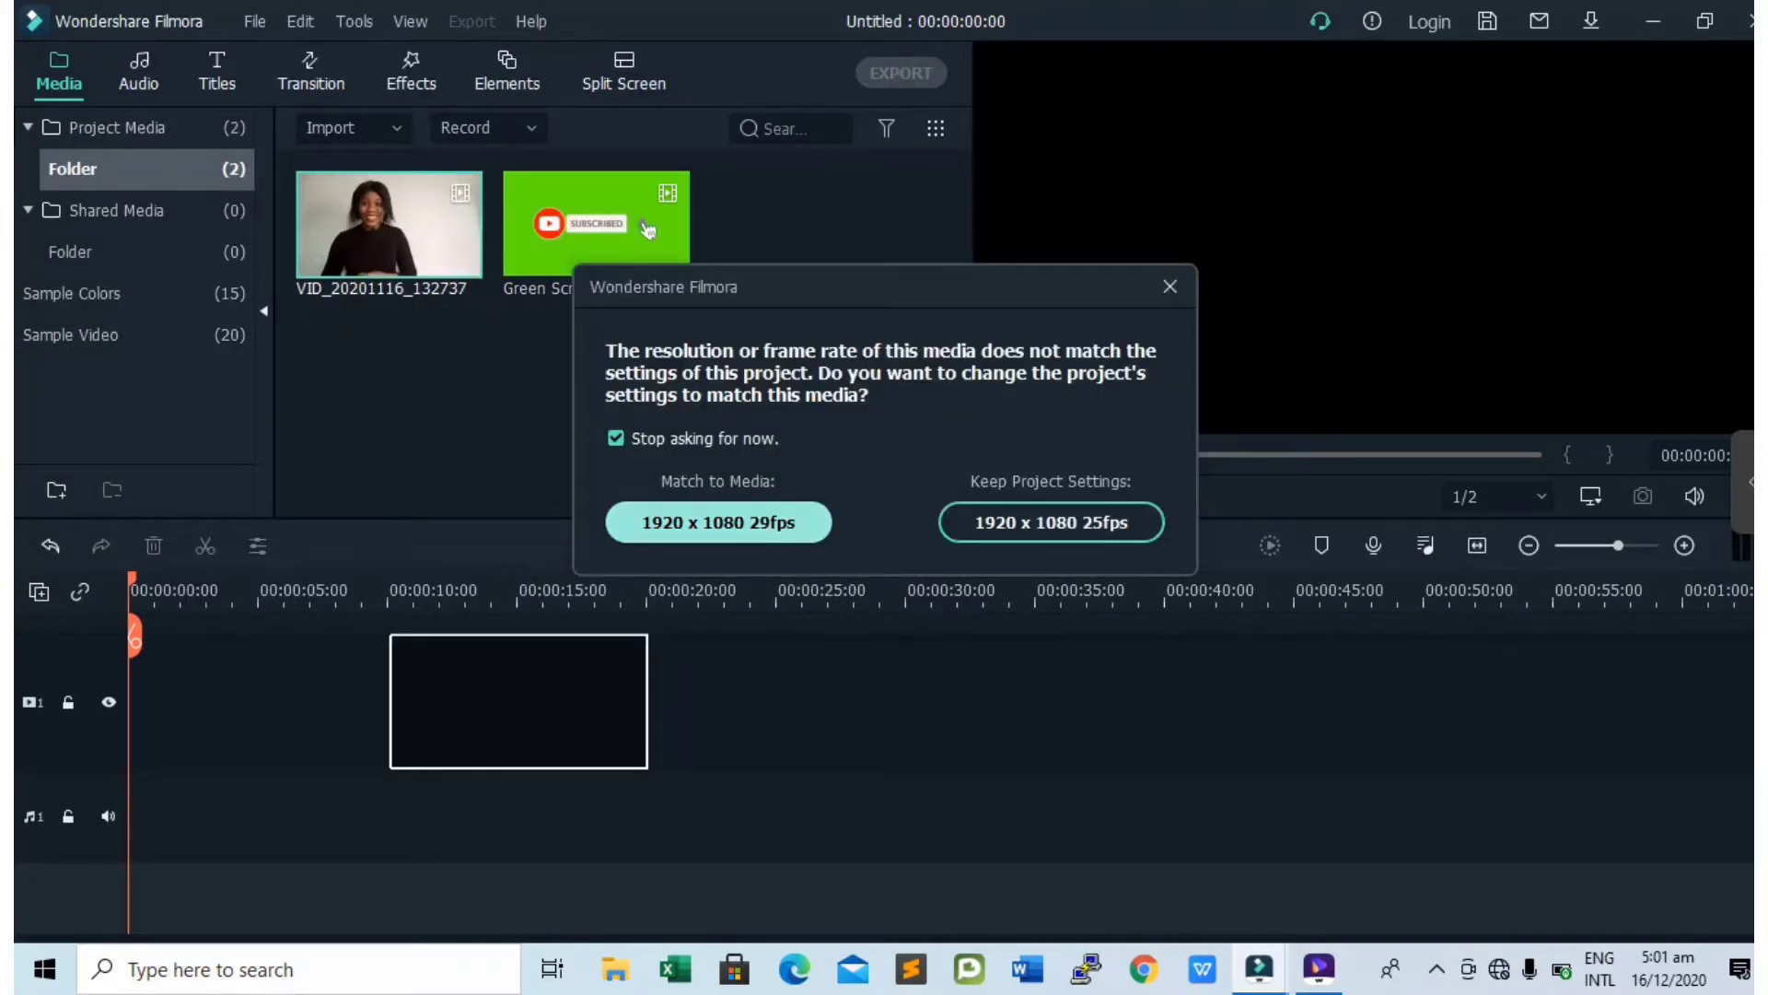
Match project settings to the media and stack the green-screen clip above the talking-head clip on the timeline
click(1048, 521)
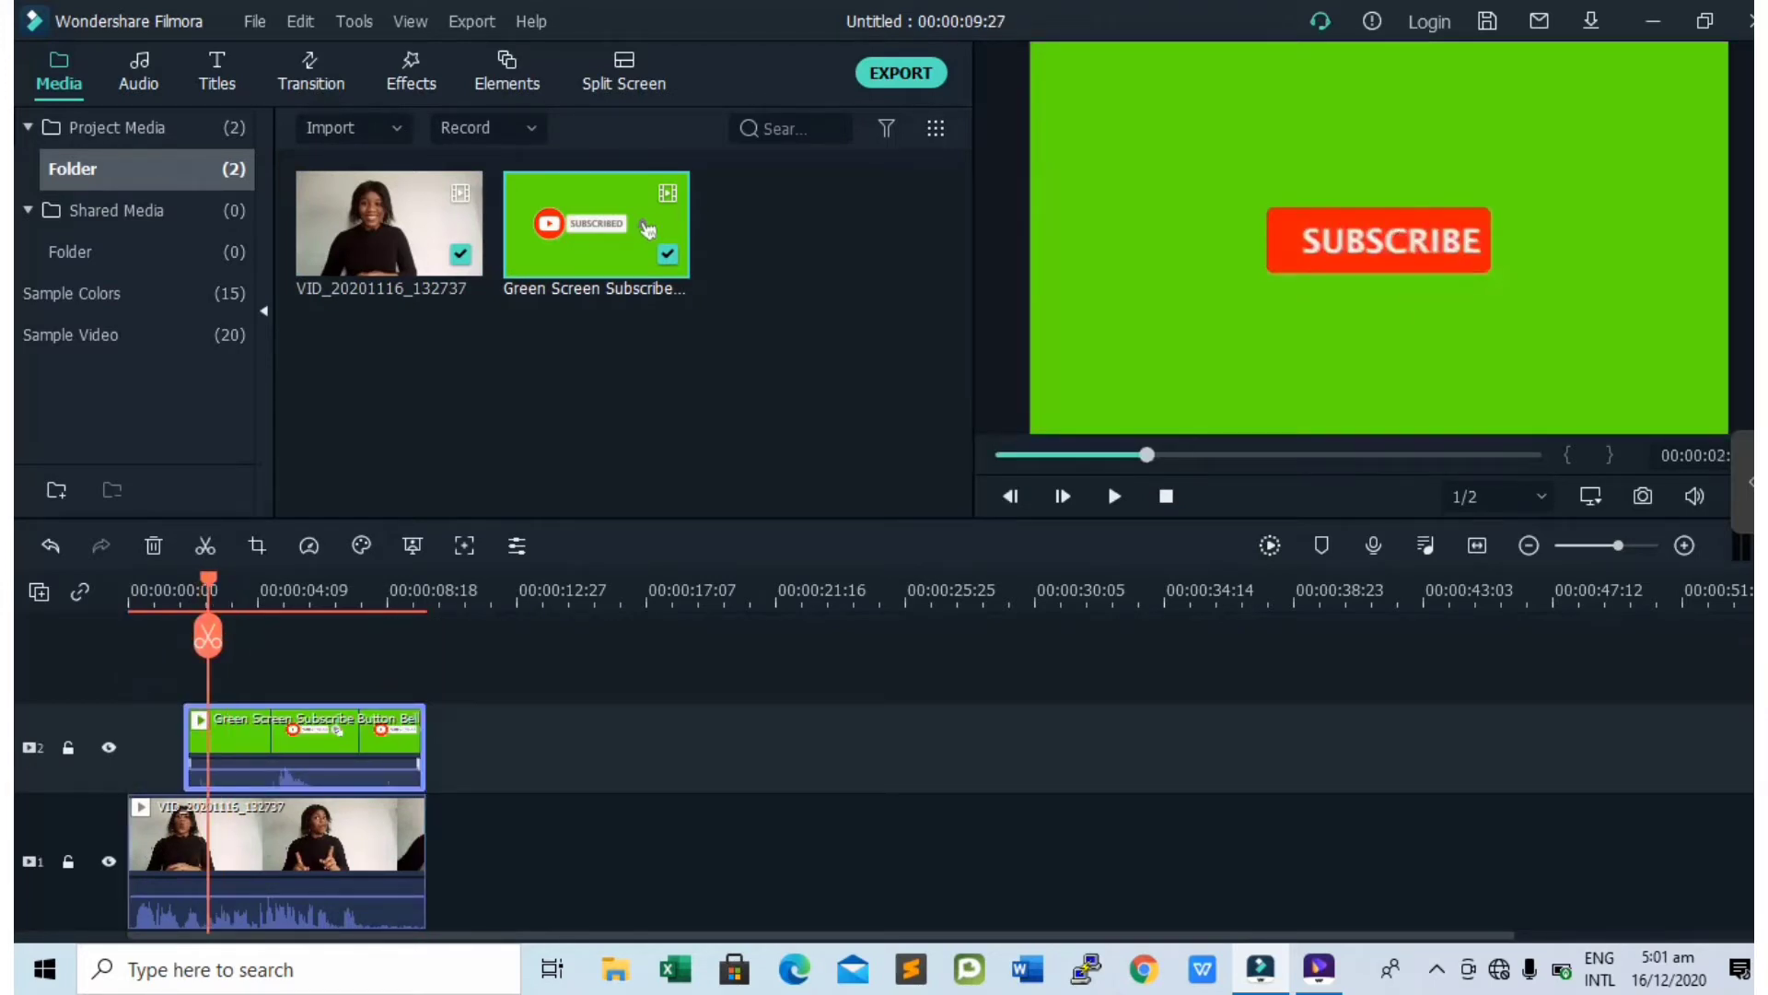
right_click(304, 745)
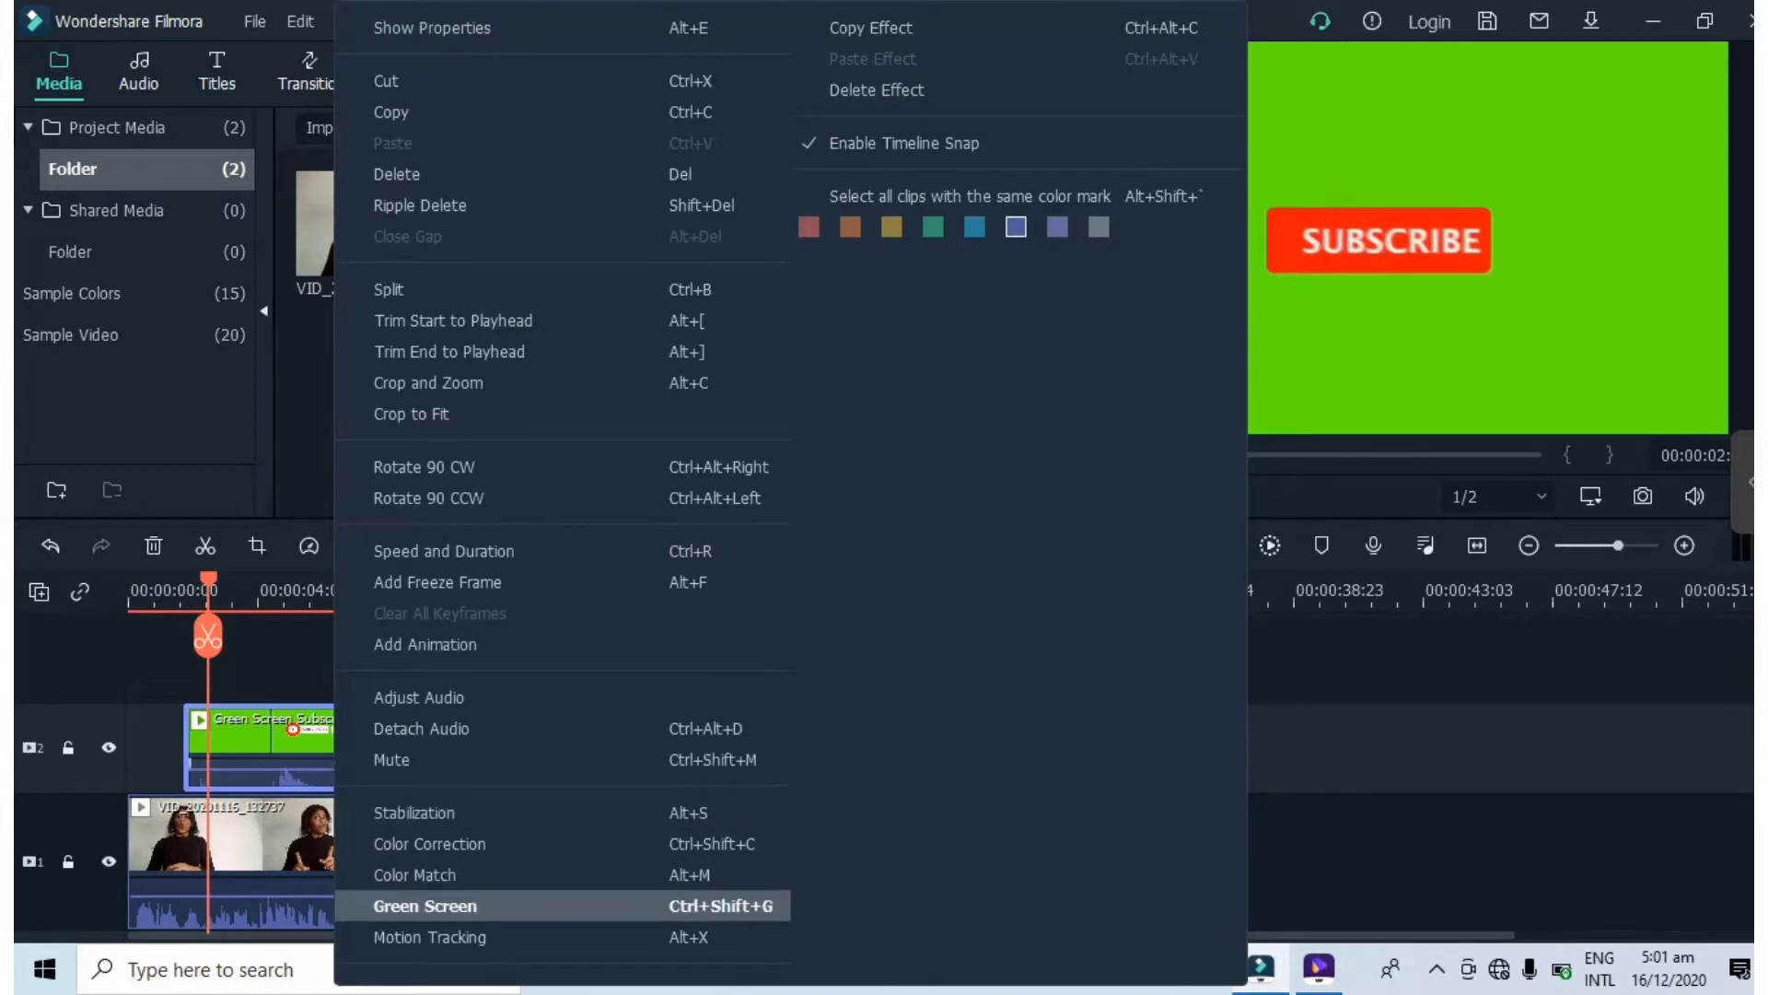
Apply Green Screen chroma keying to the overlay and lower the subscribe button in the frame
click(424, 904)
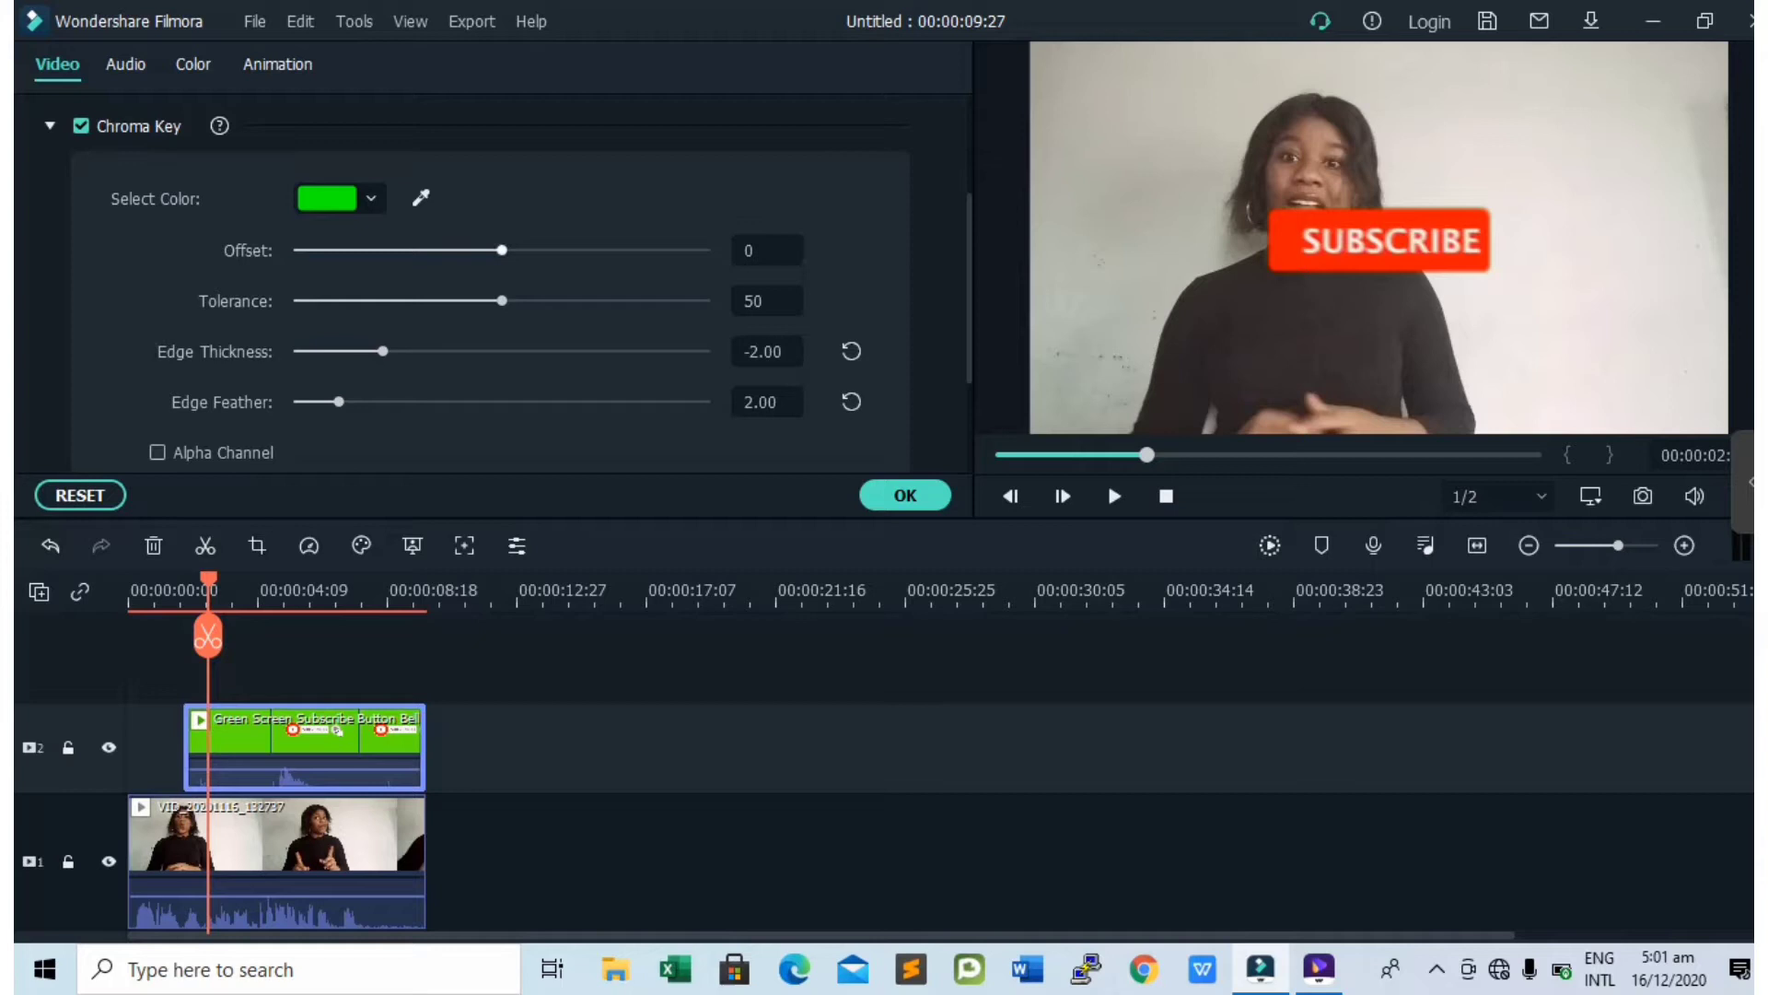
drag(501, 249, 515, 249)
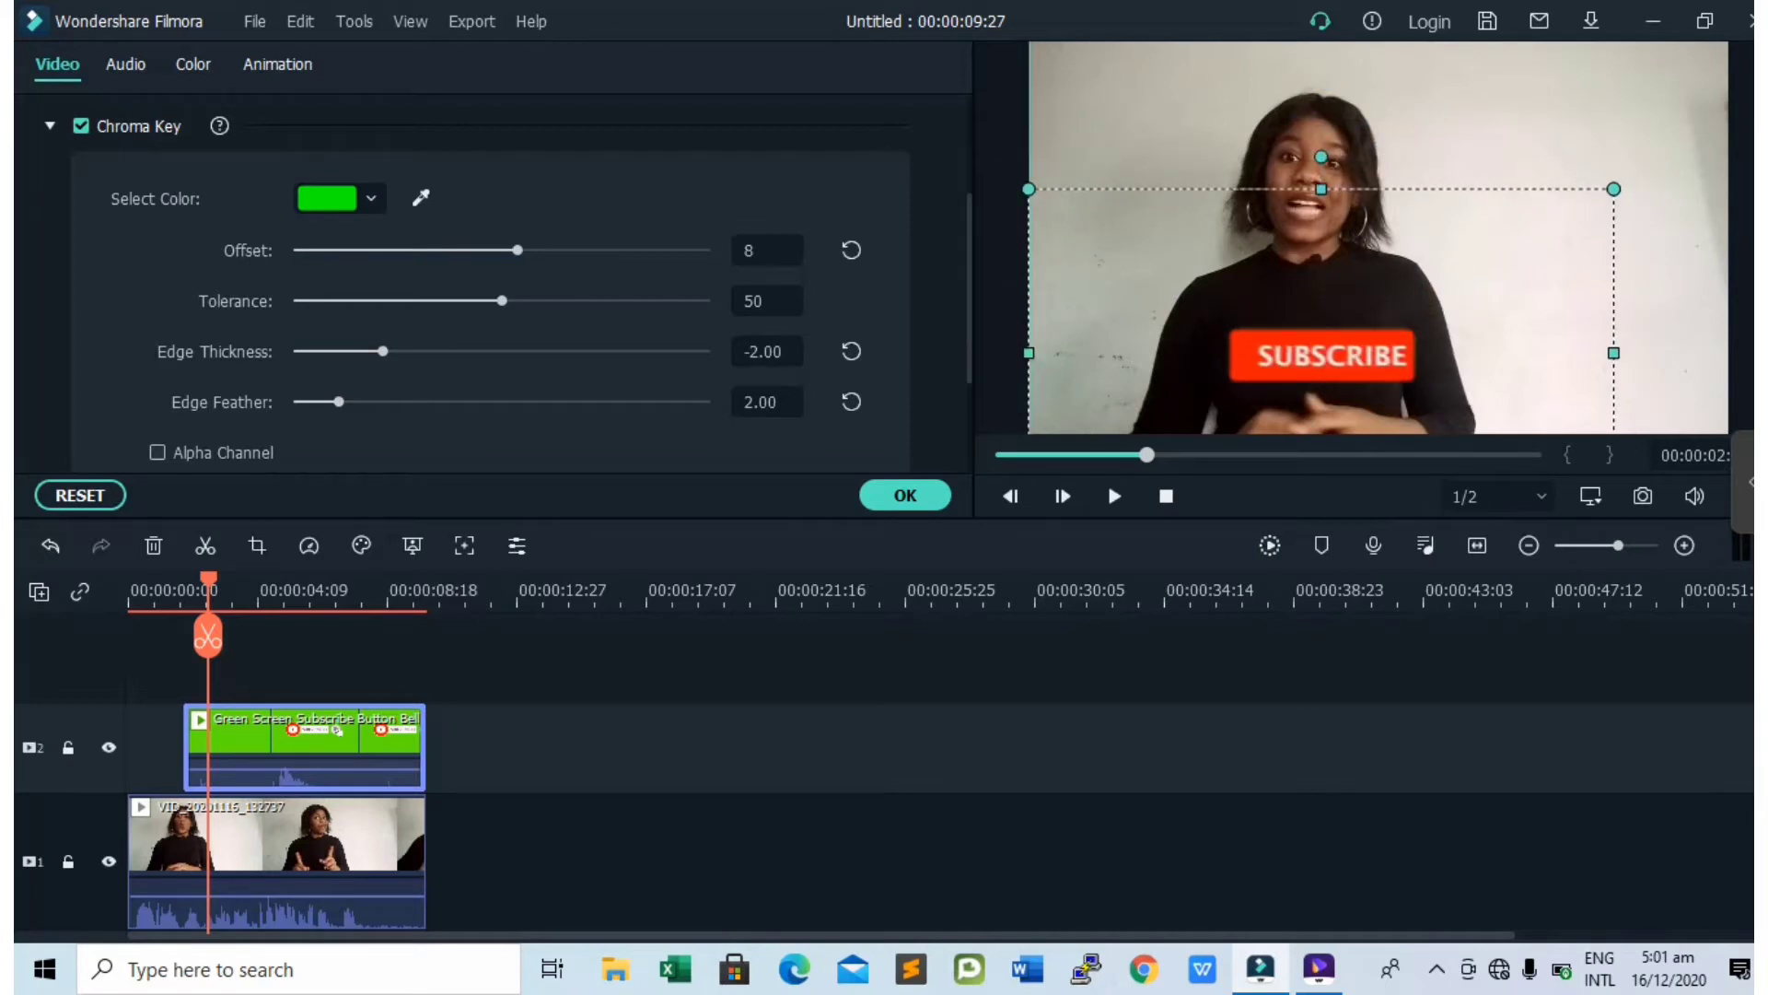
click(903, 494)
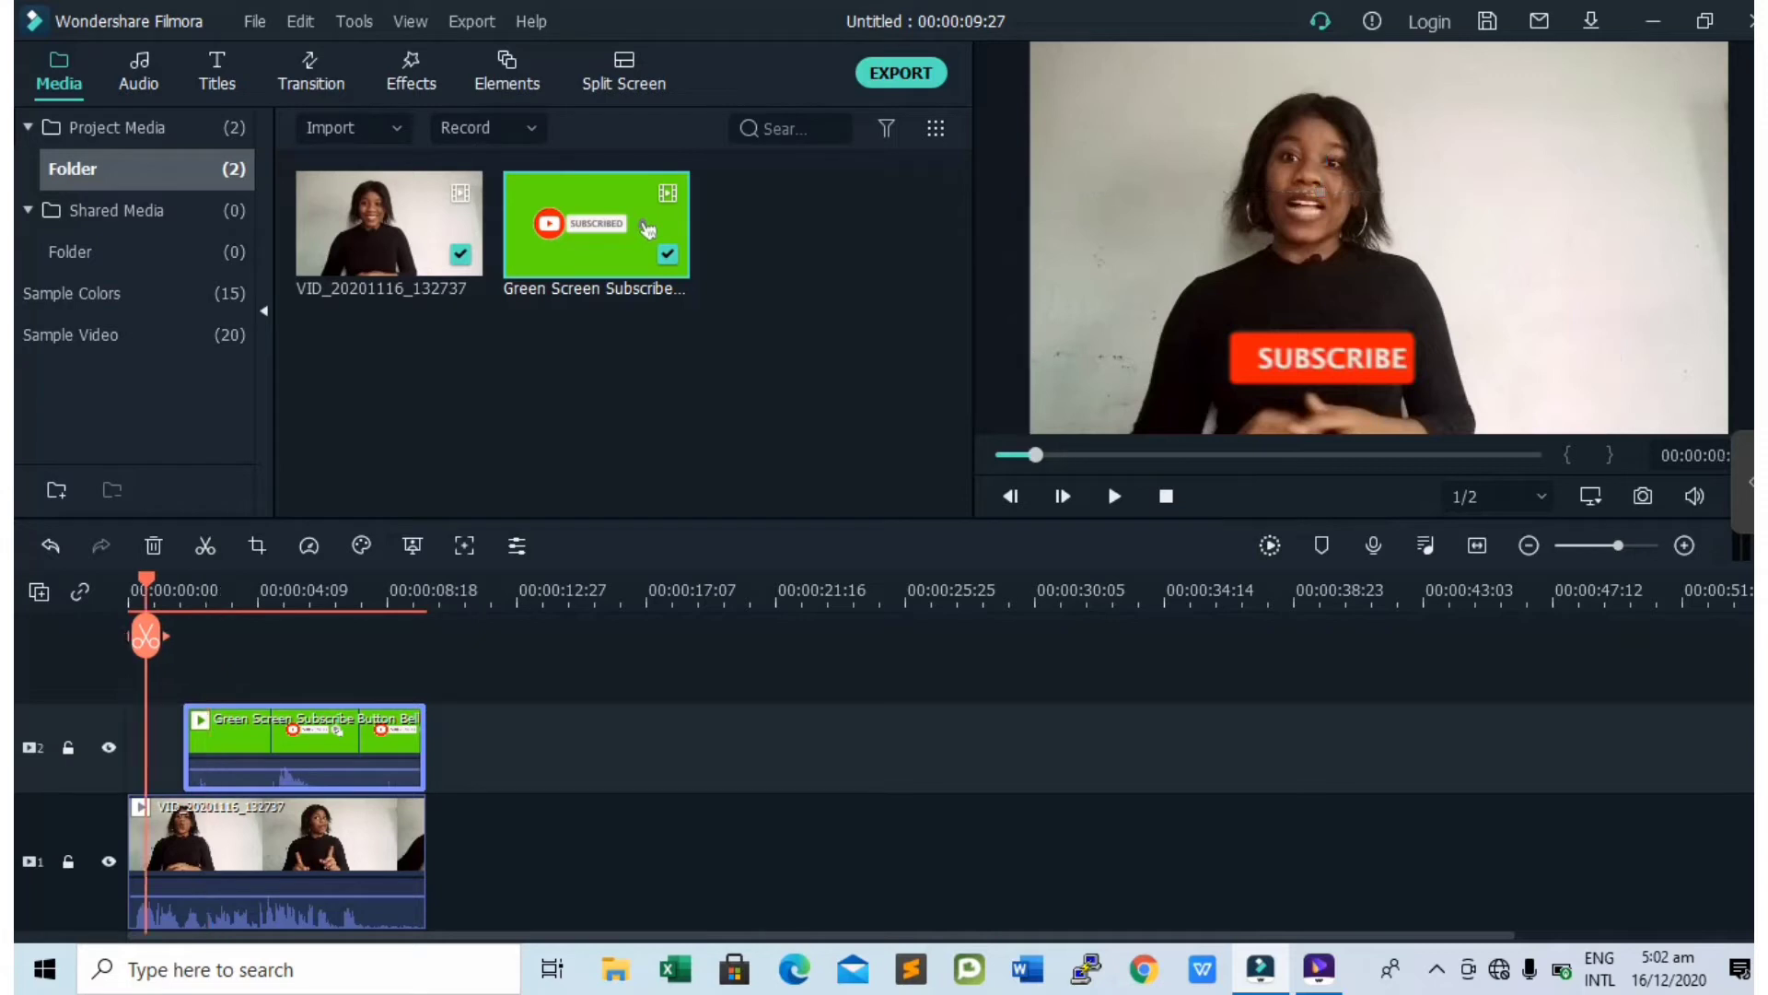
Play and stop the composited preview, then bring up the Export window with MP4 at 1920x1080
click(1112, 495)
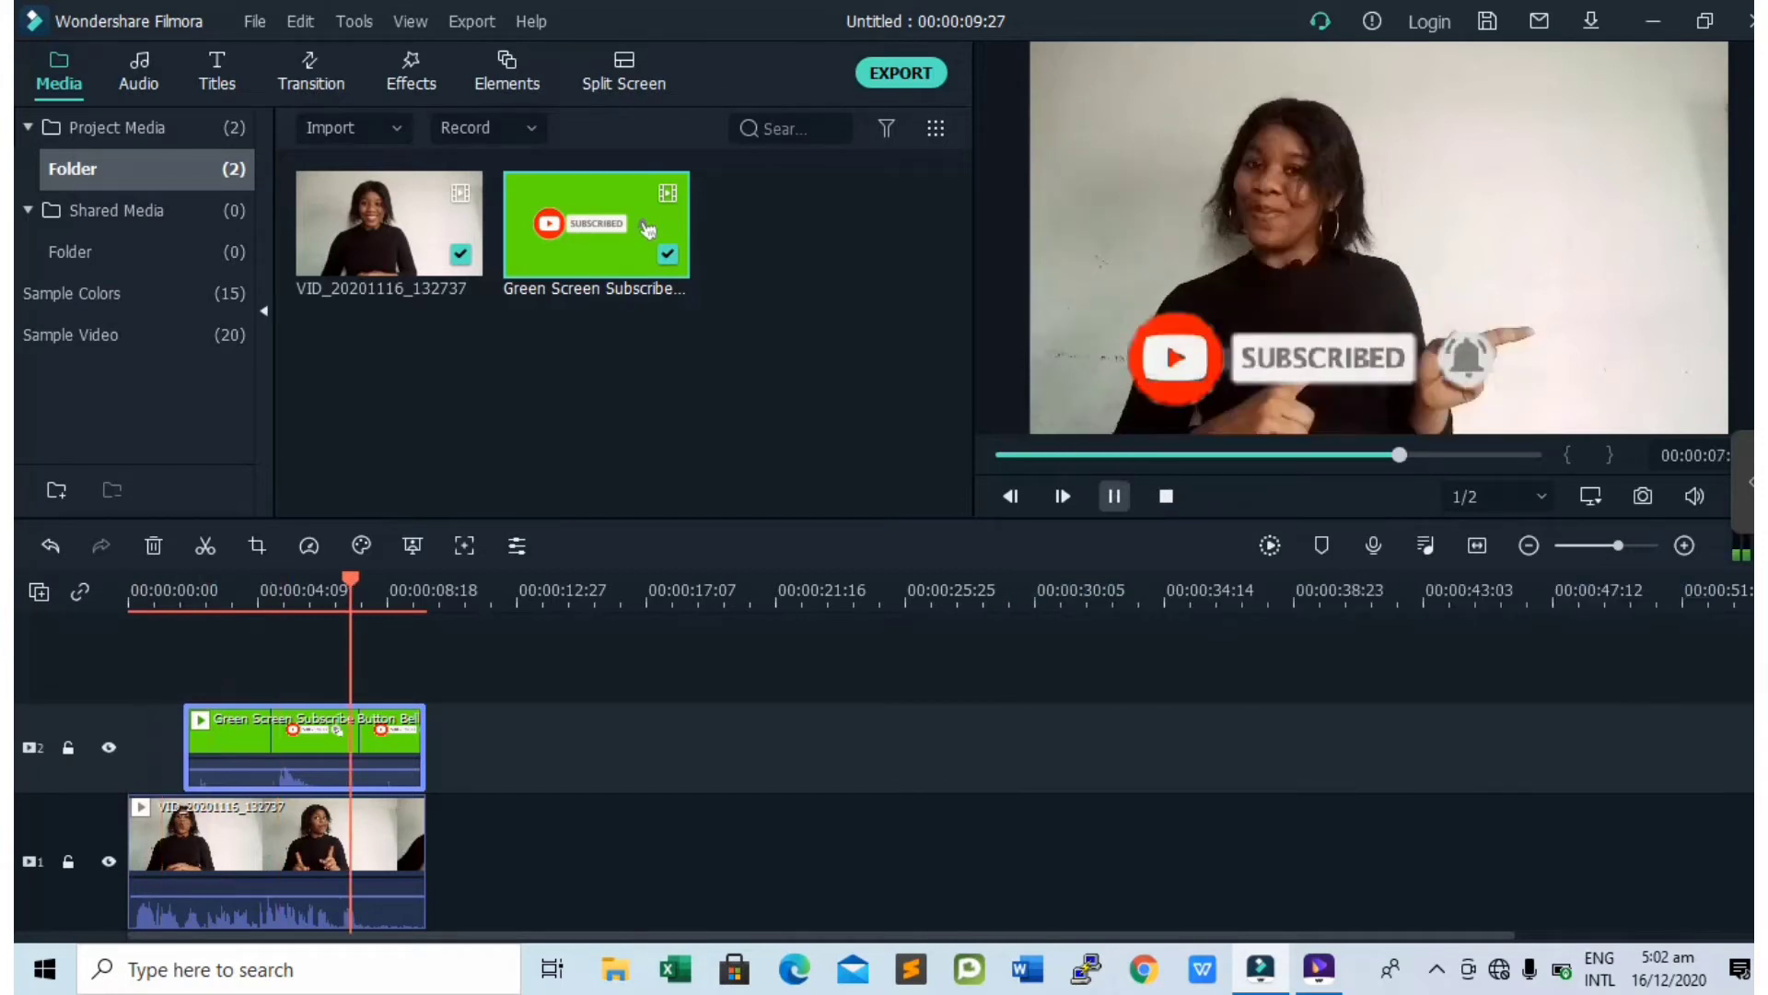
click(1113, 496)
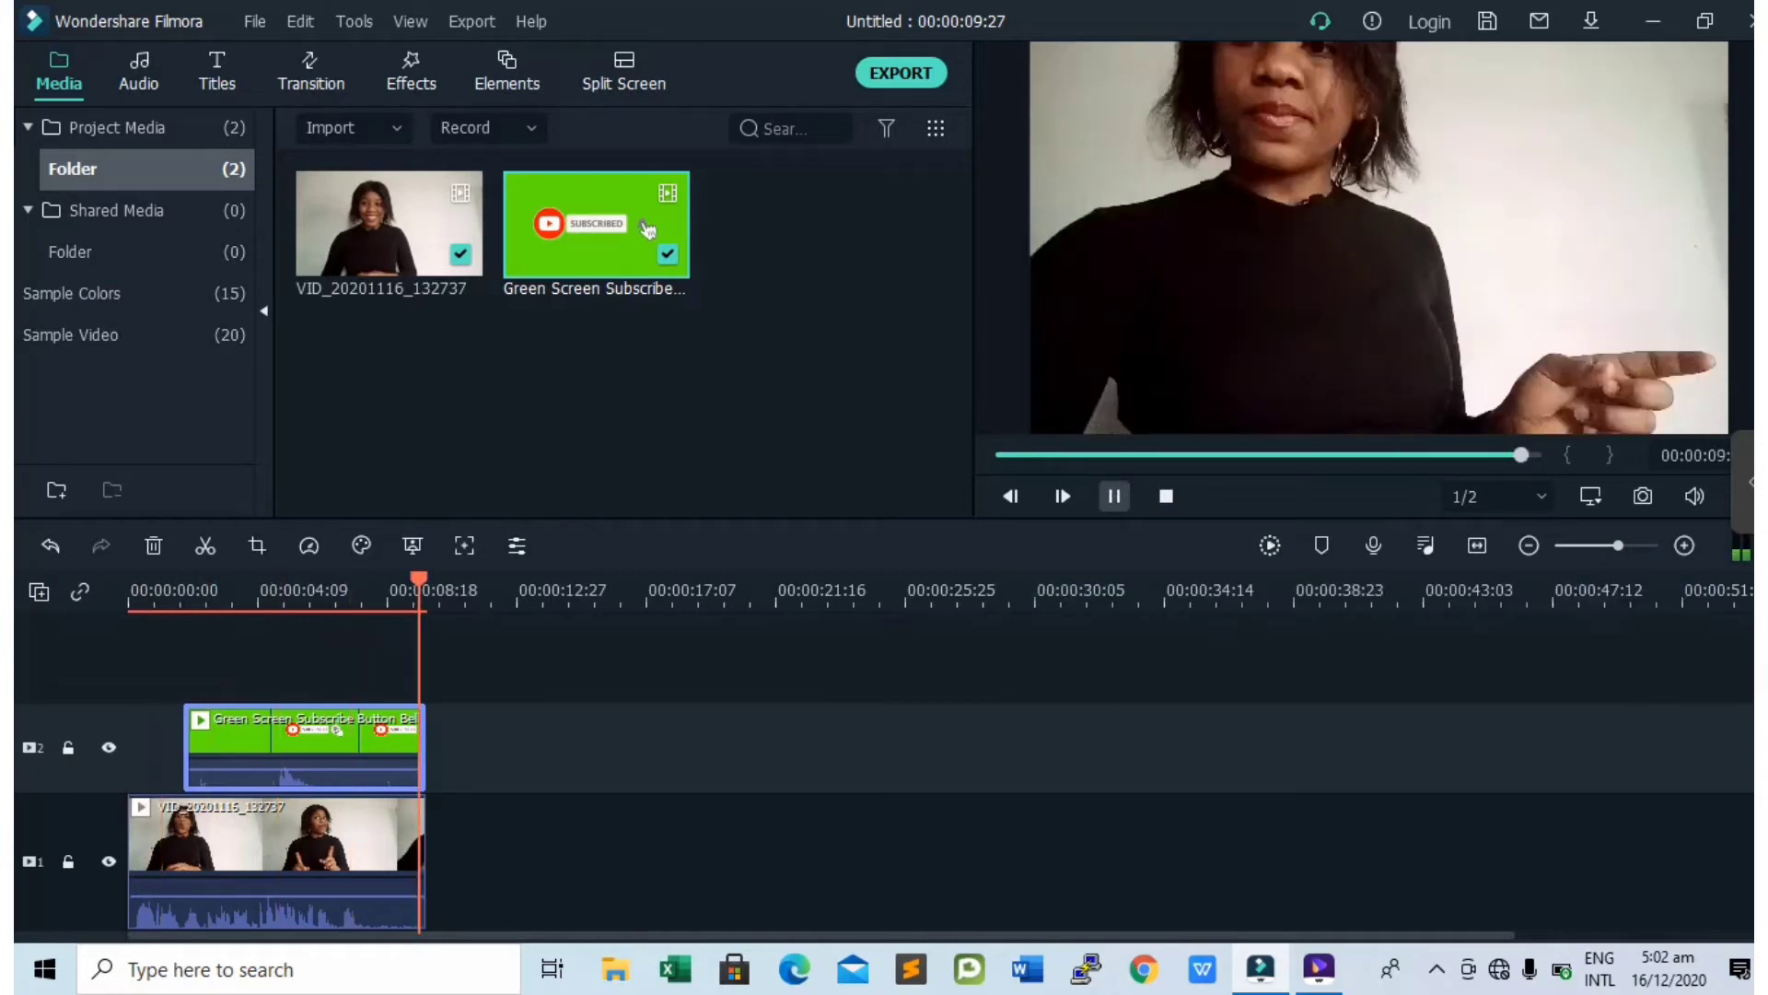
click(1164, 495)
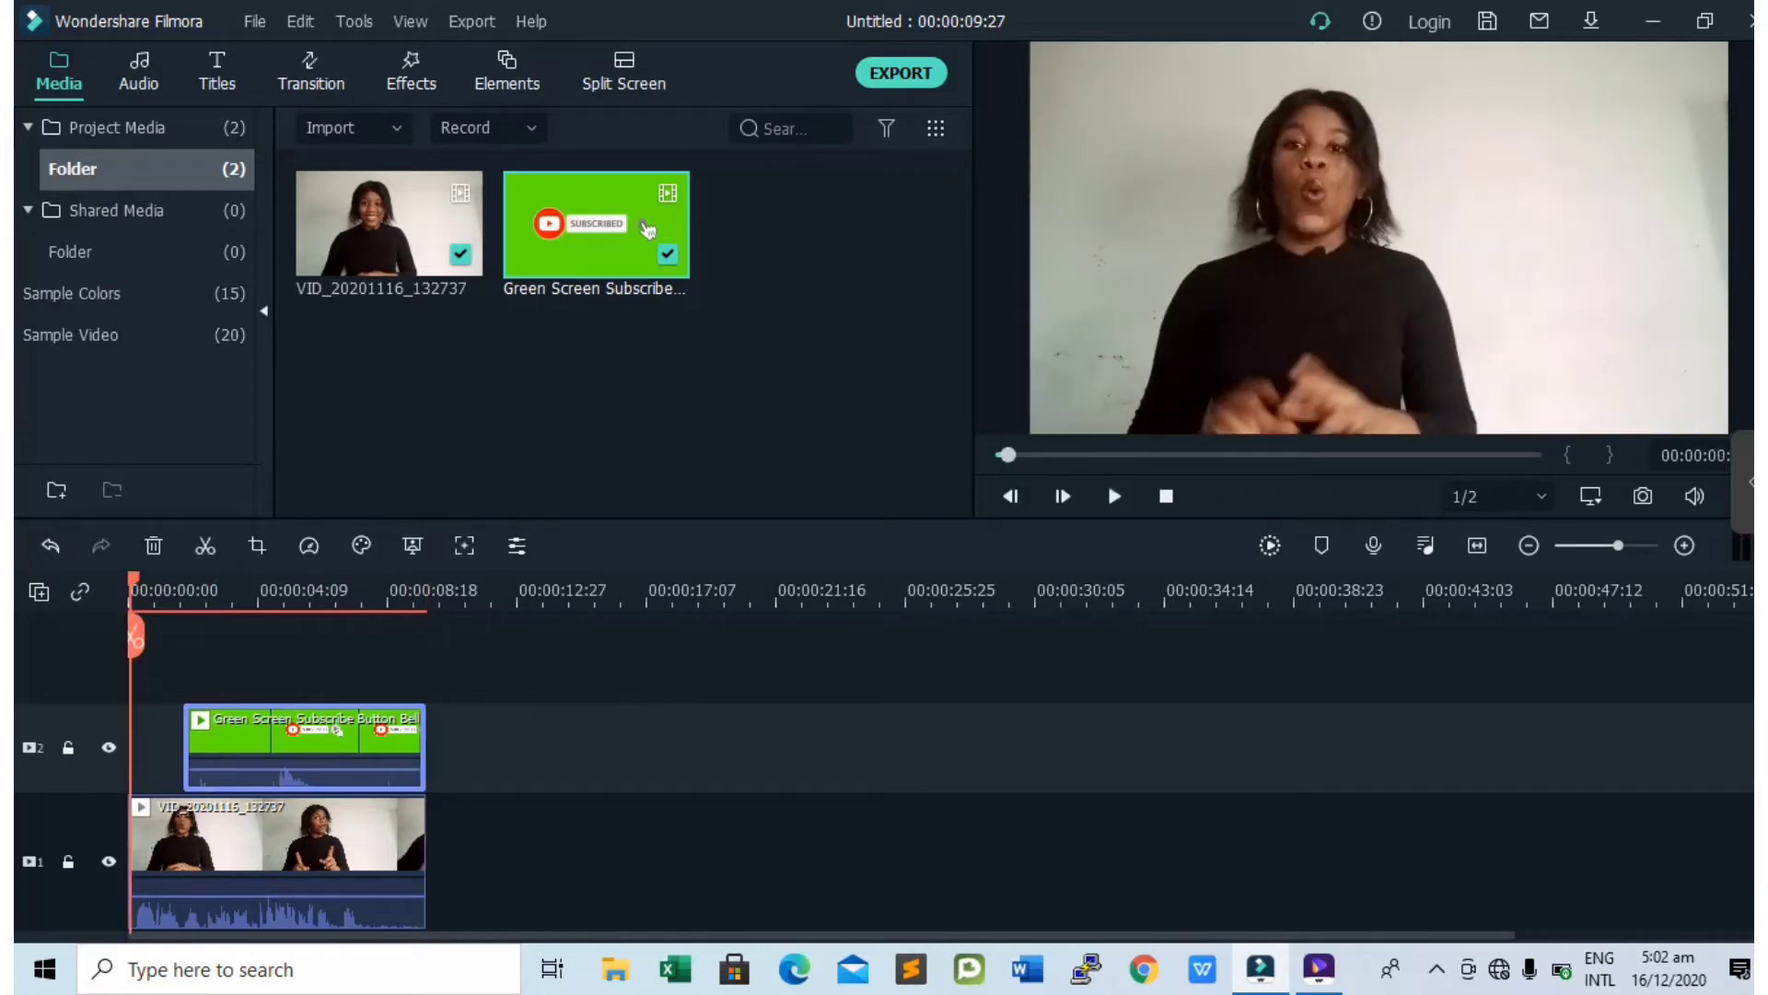
click(900, 72)
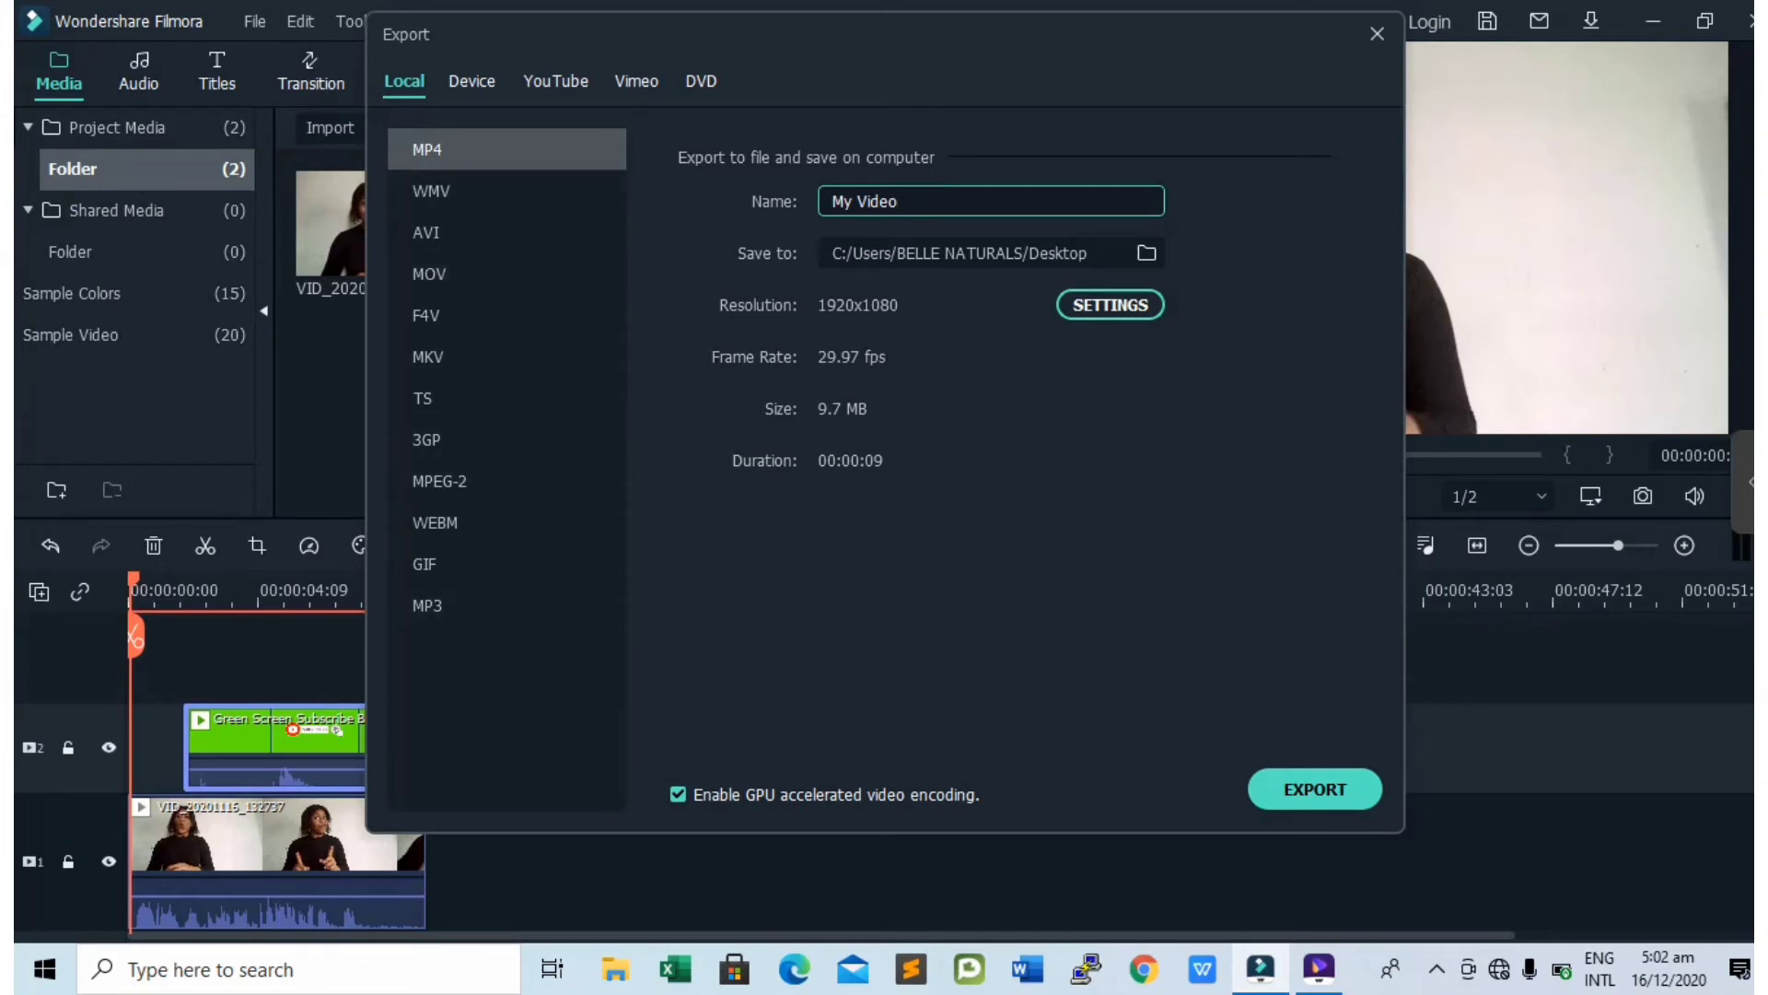
Export the project as My Video3.mp4 on the Local tab and let it render to 100%
click(991, 200)
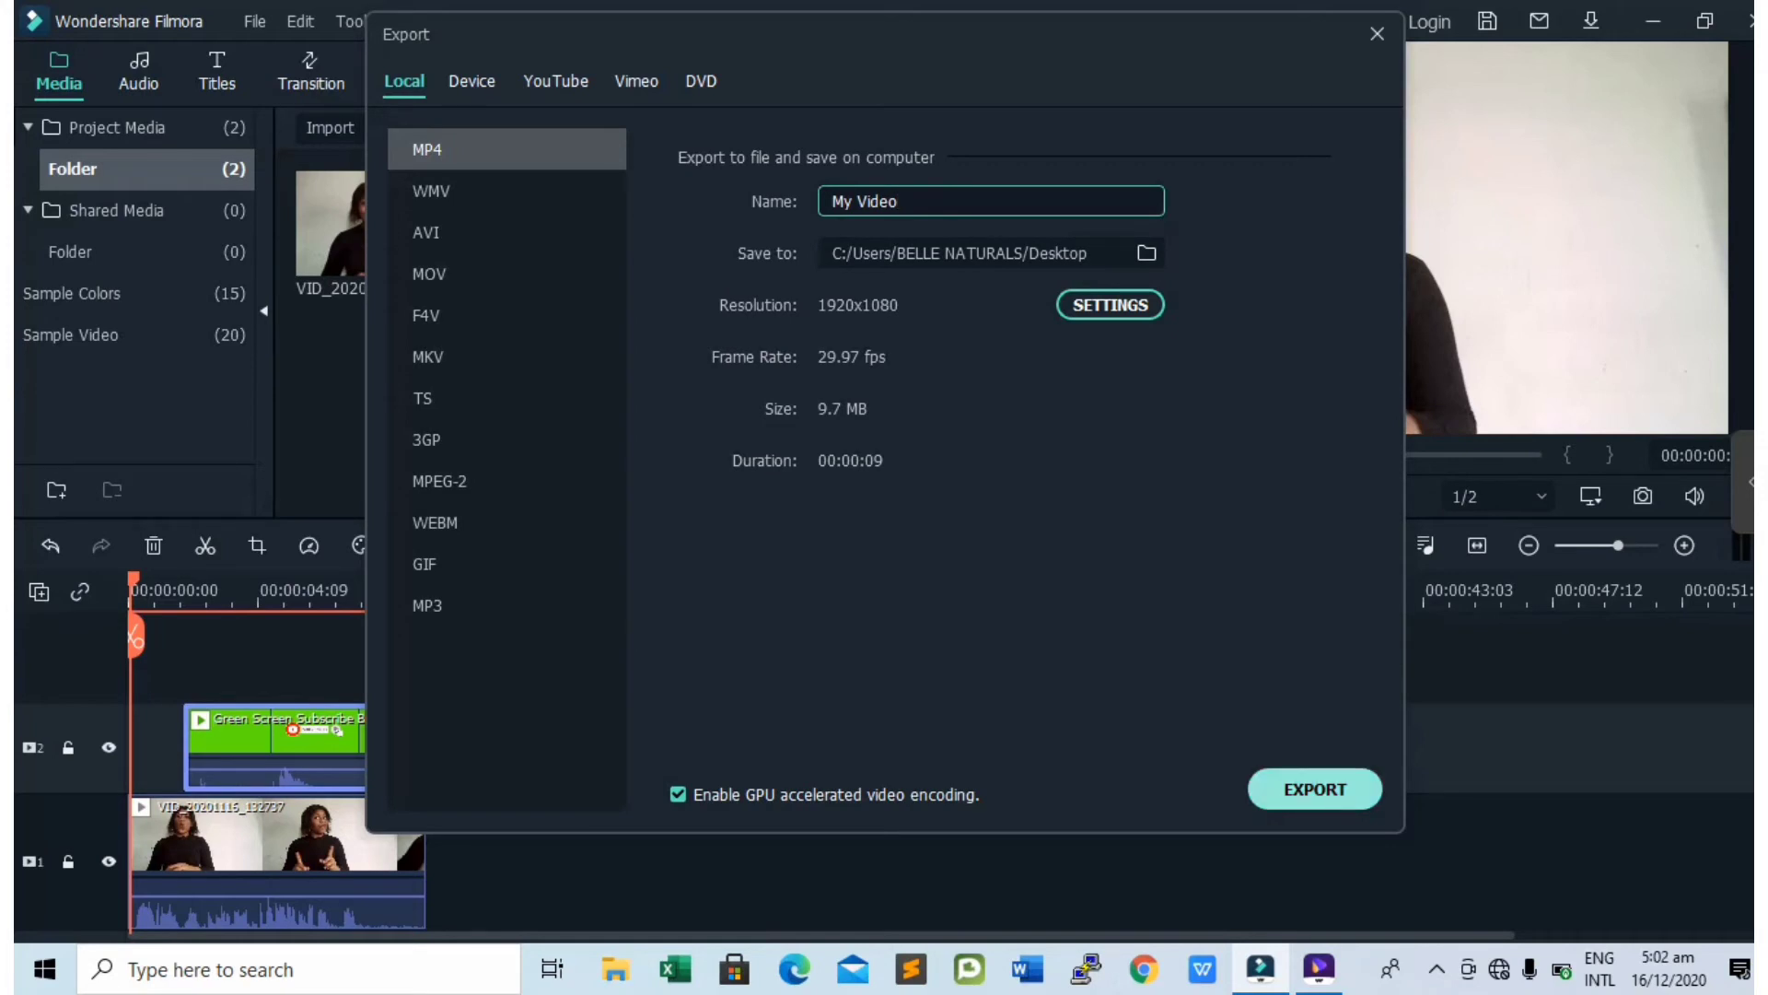
click(1311, 788)
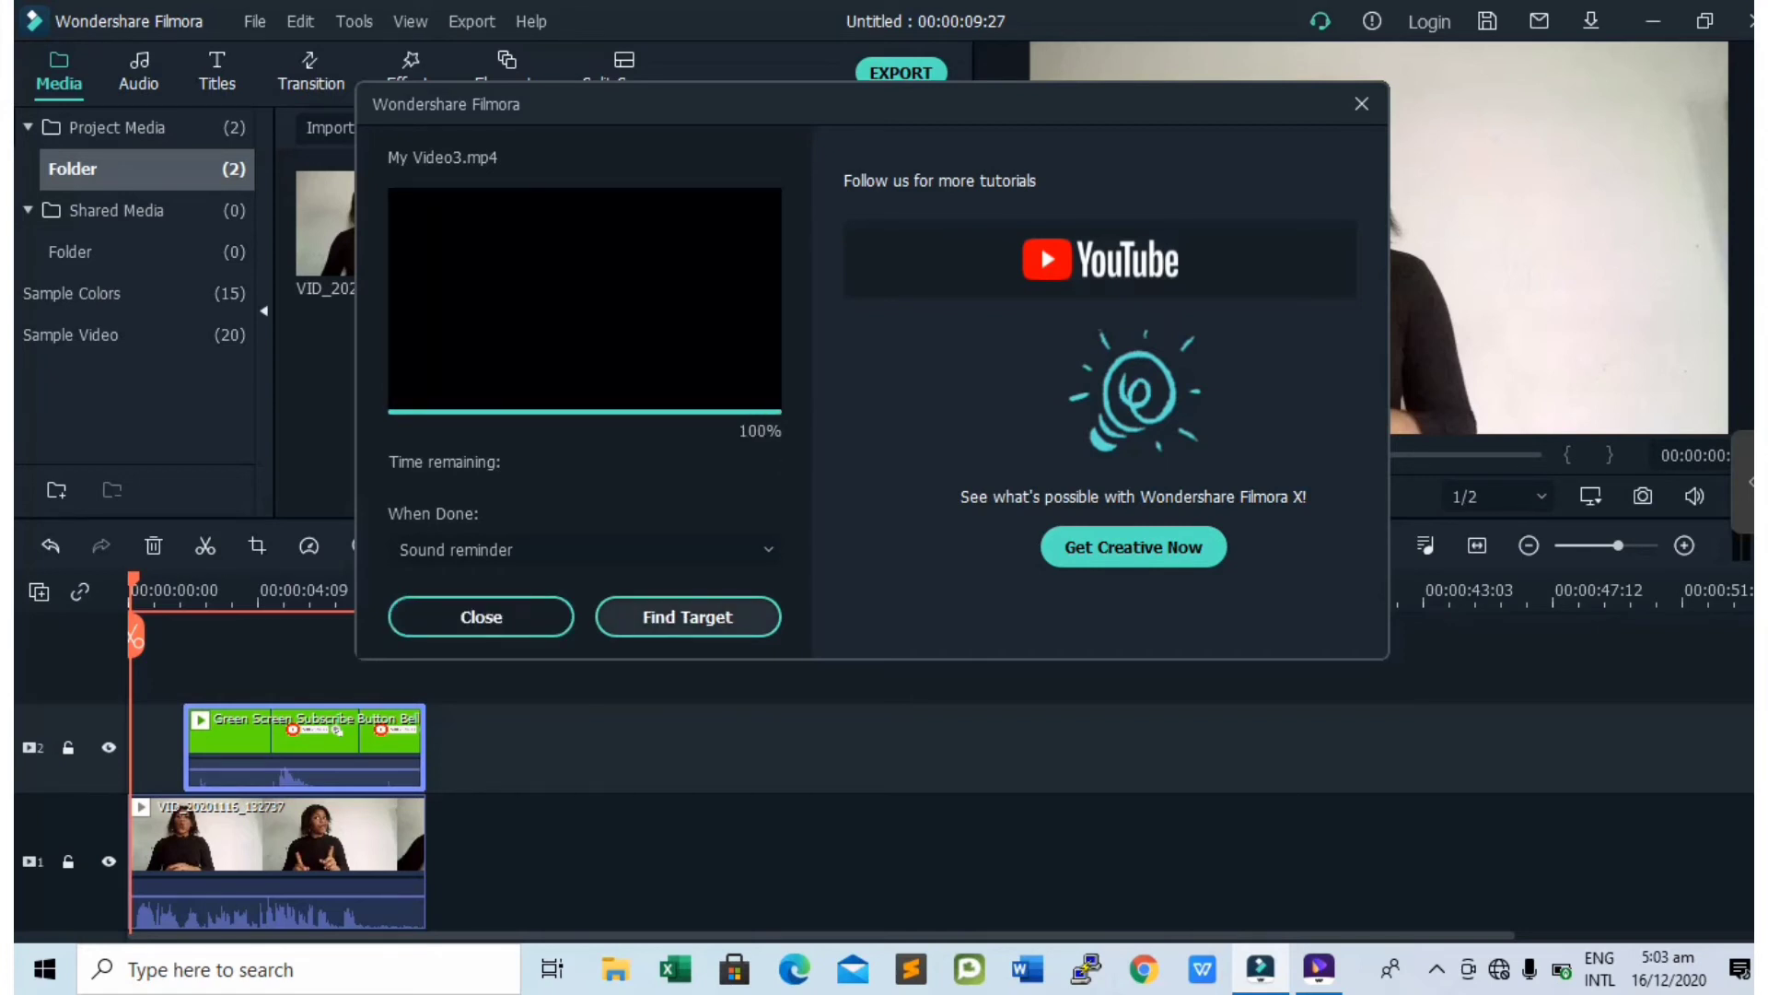
Locate the export via Find Target and play My Video3.mp4 from the Desktop folder
click(479, 617)
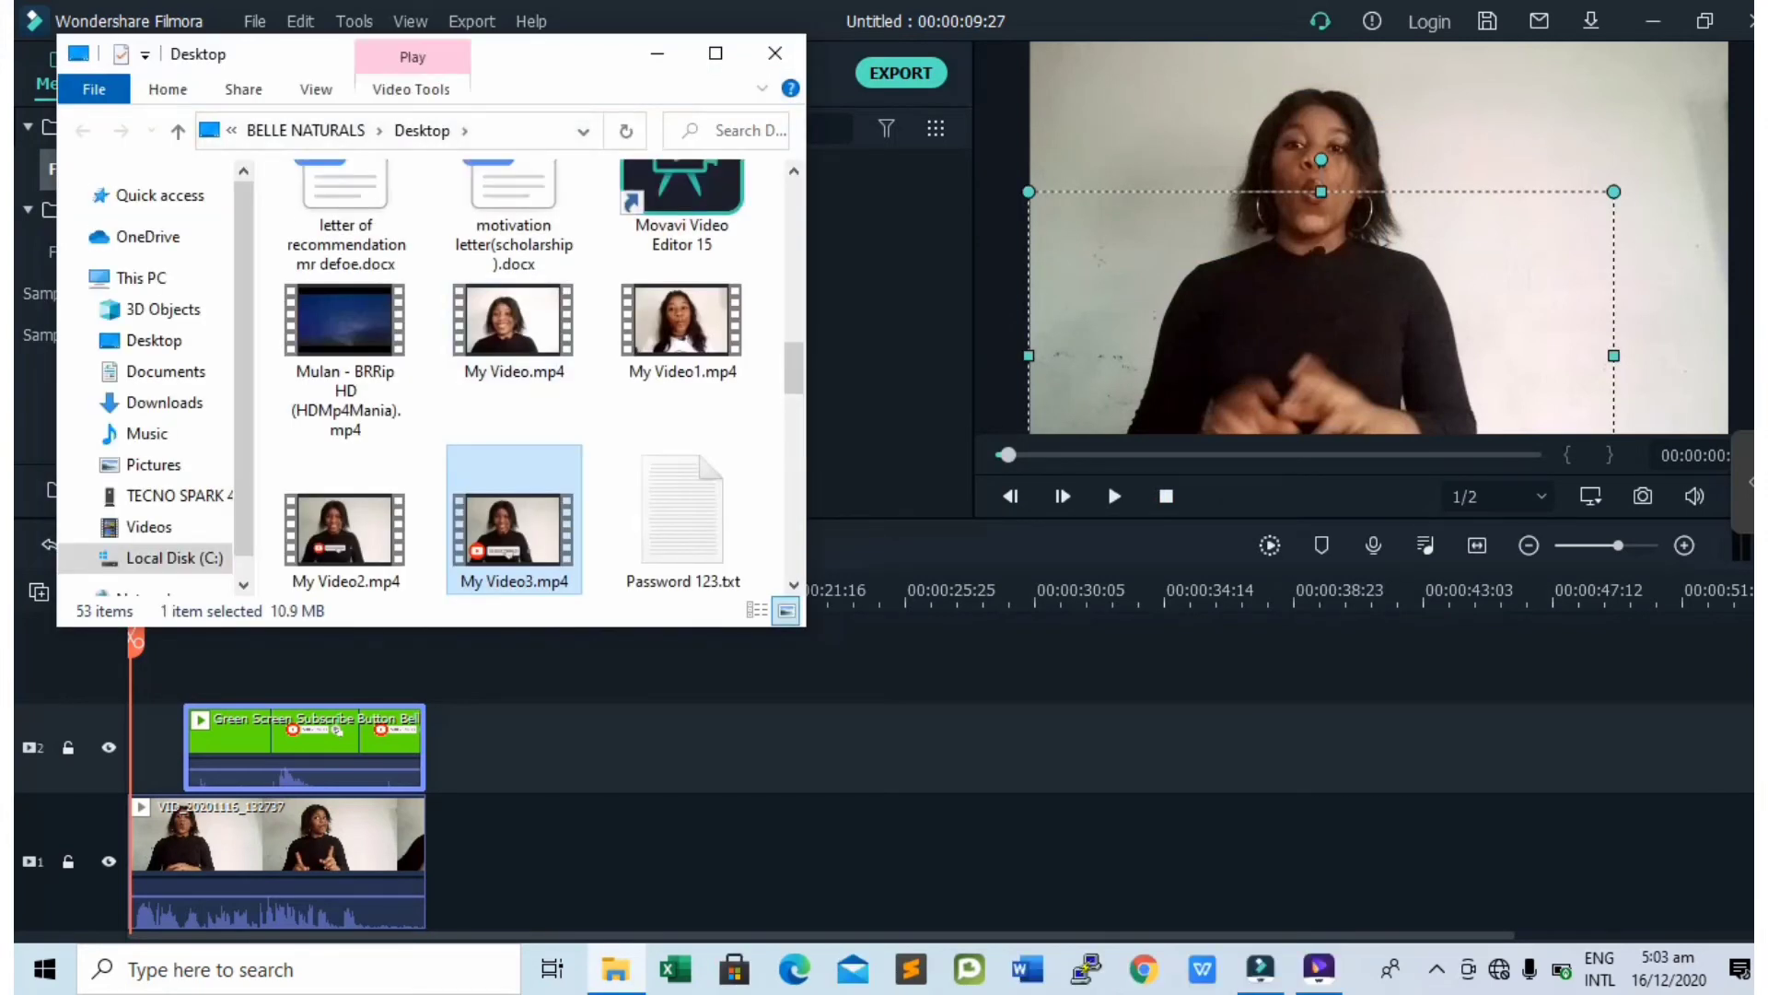
double_click(513, 519)
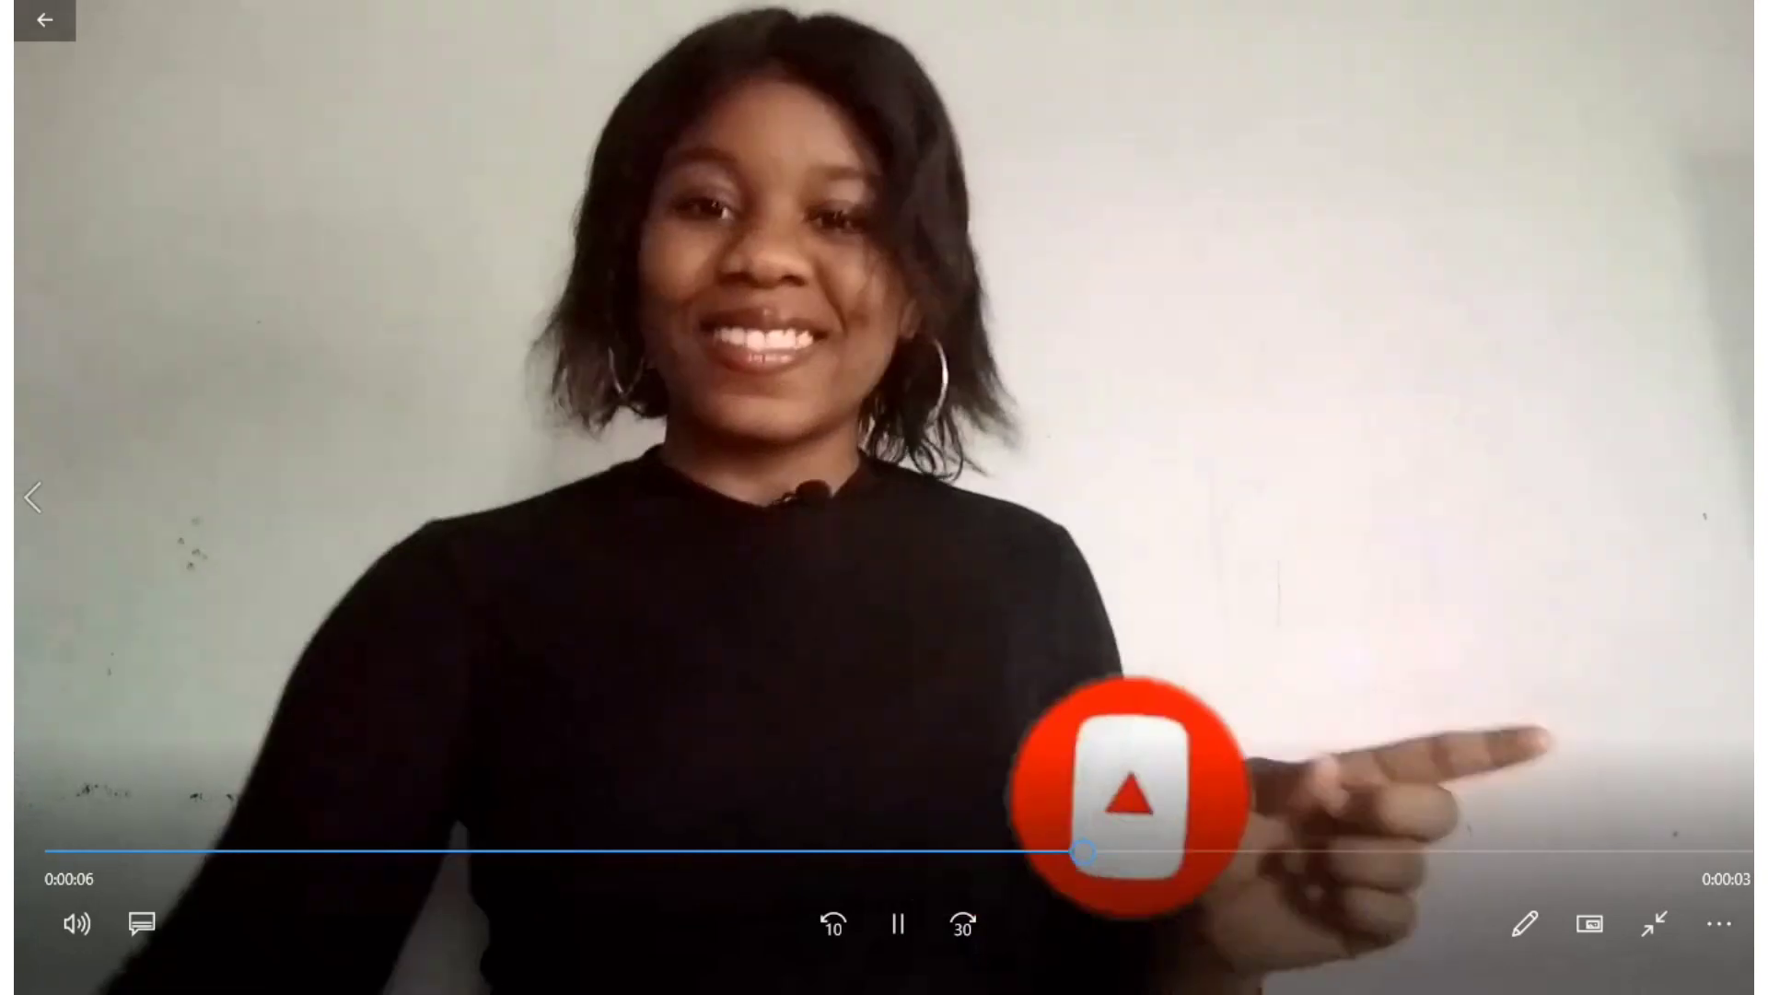
Restart My Video3 from the beginning in Films & TV and pause it about one second in
click(1654, 921)
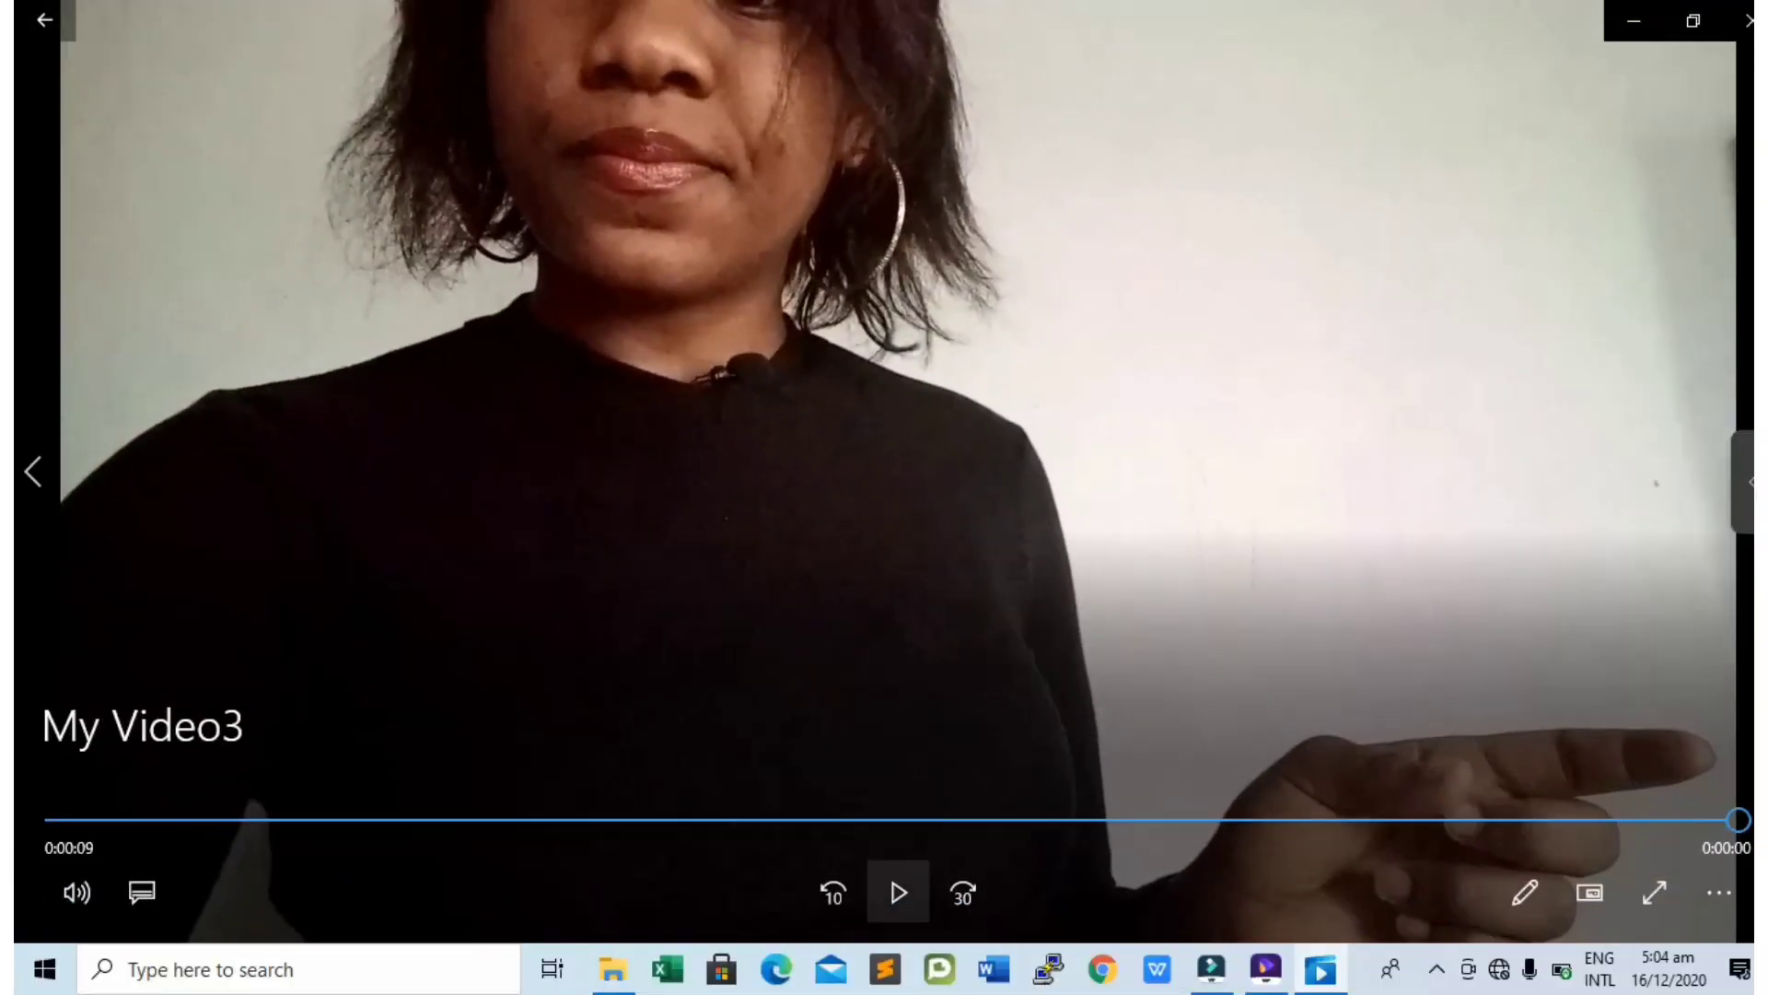
click(897, 892)
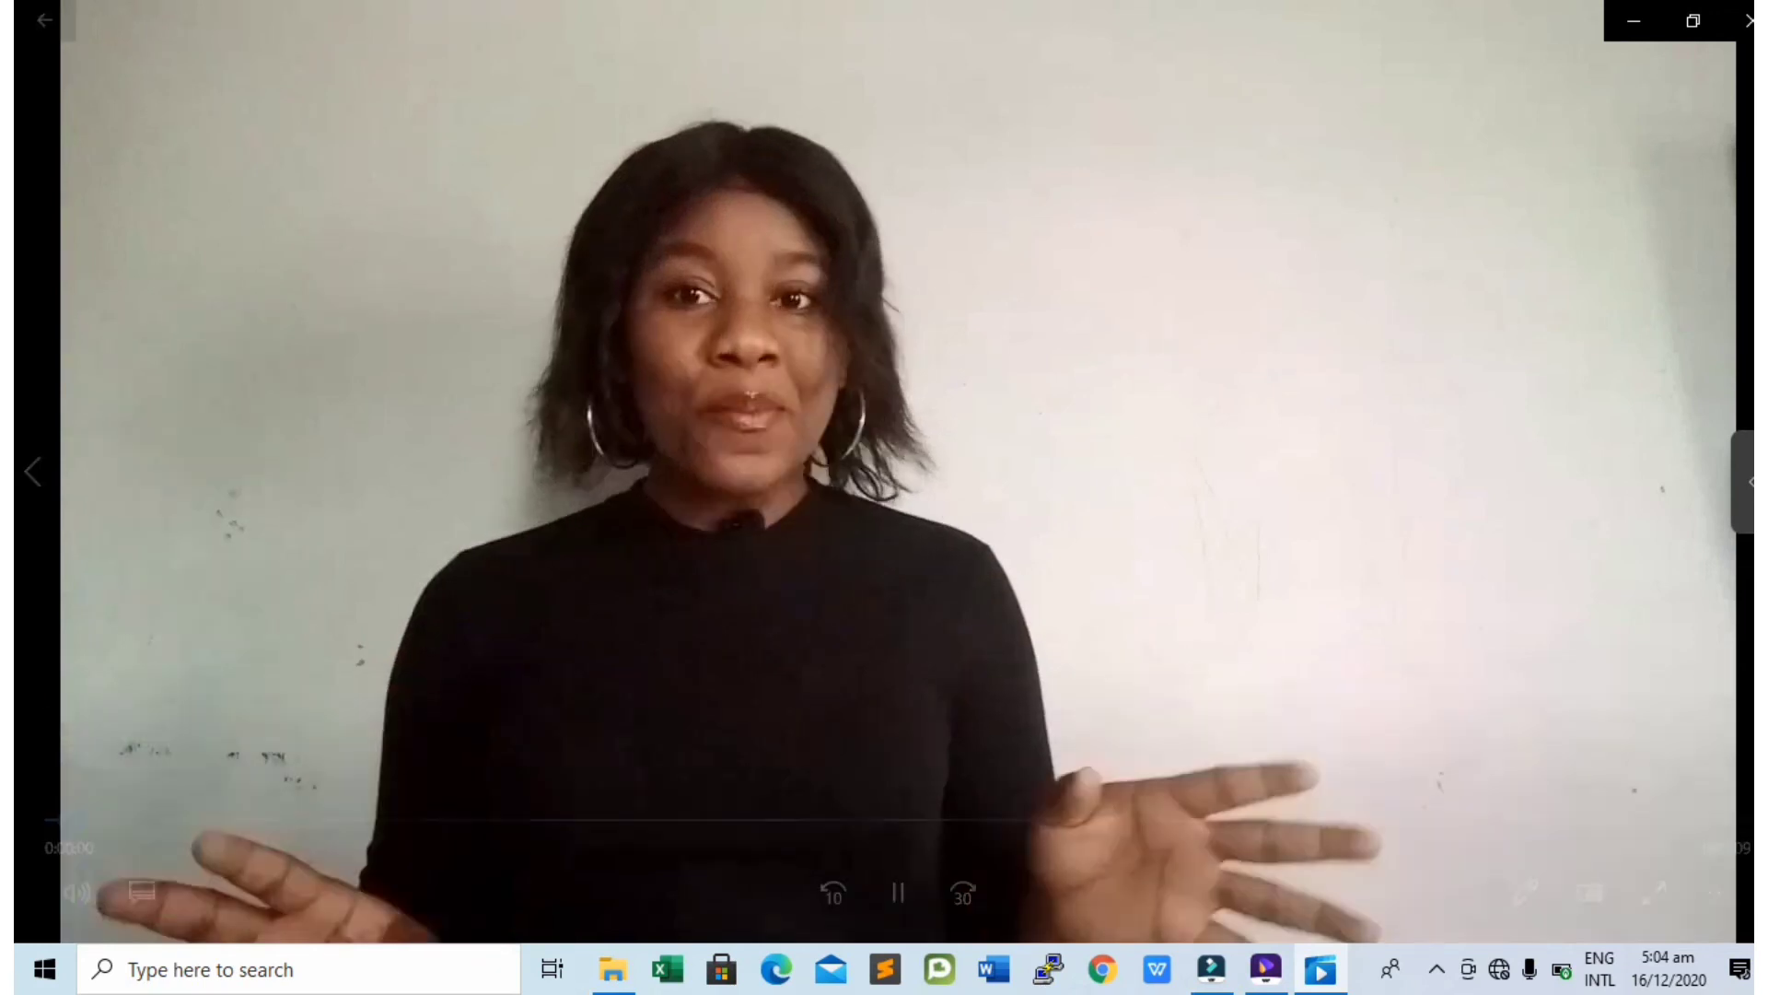
click(897, 893)
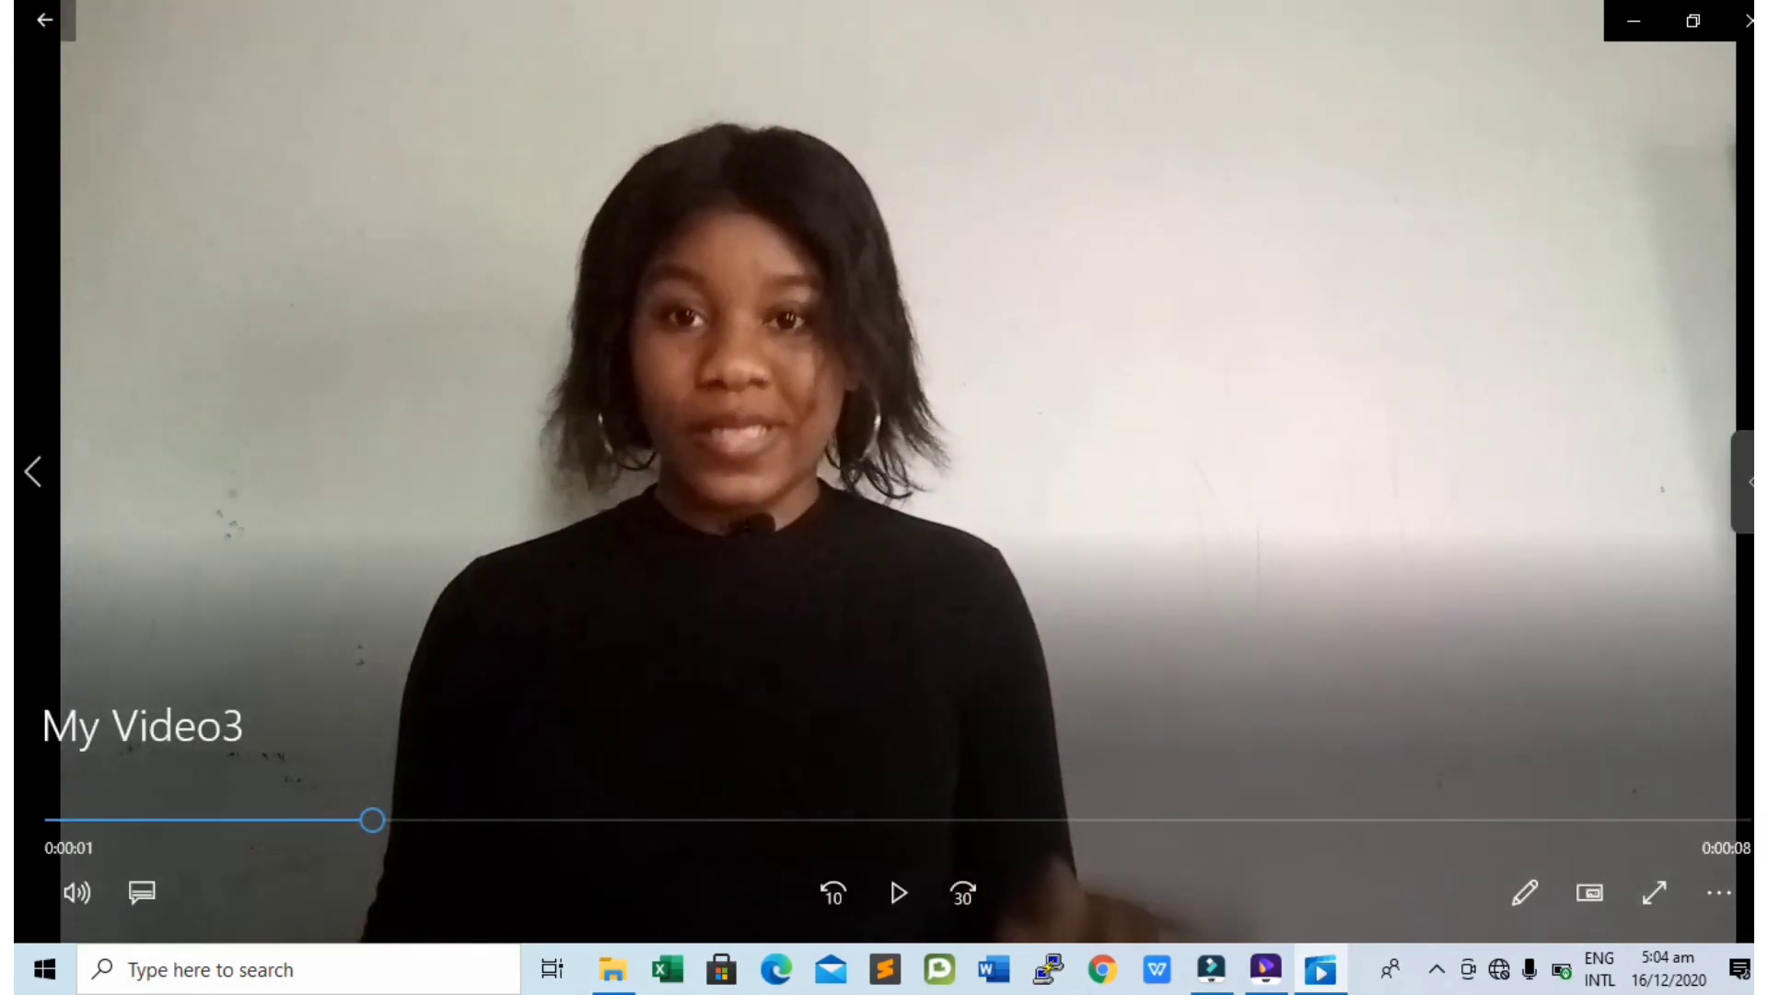